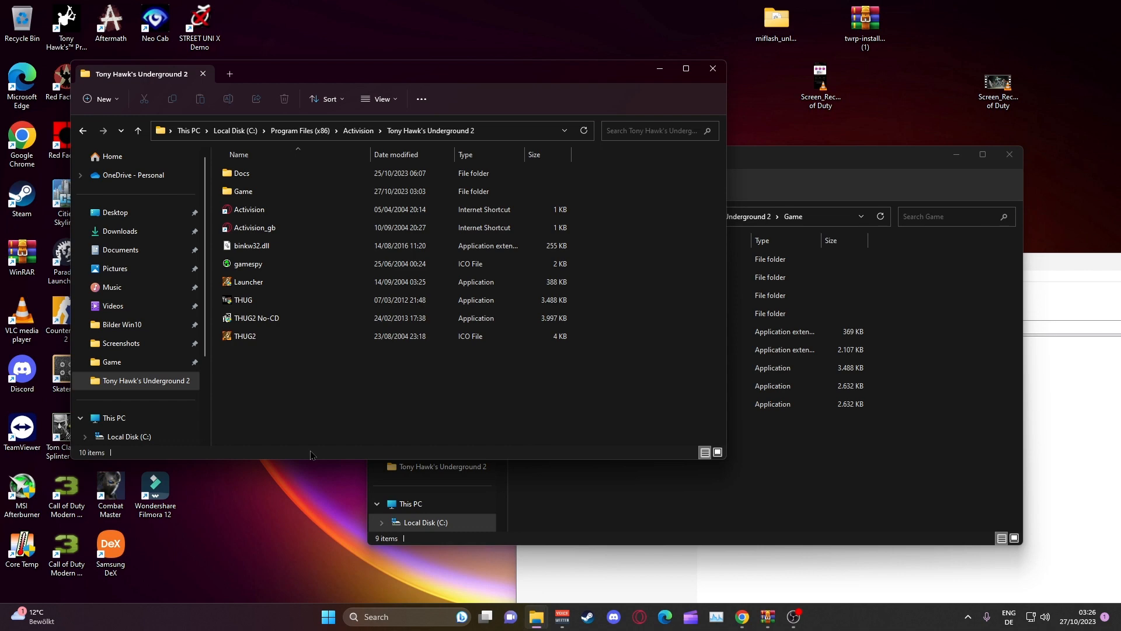
{"action": "mouse_move", "coordinate": [314, 447]}
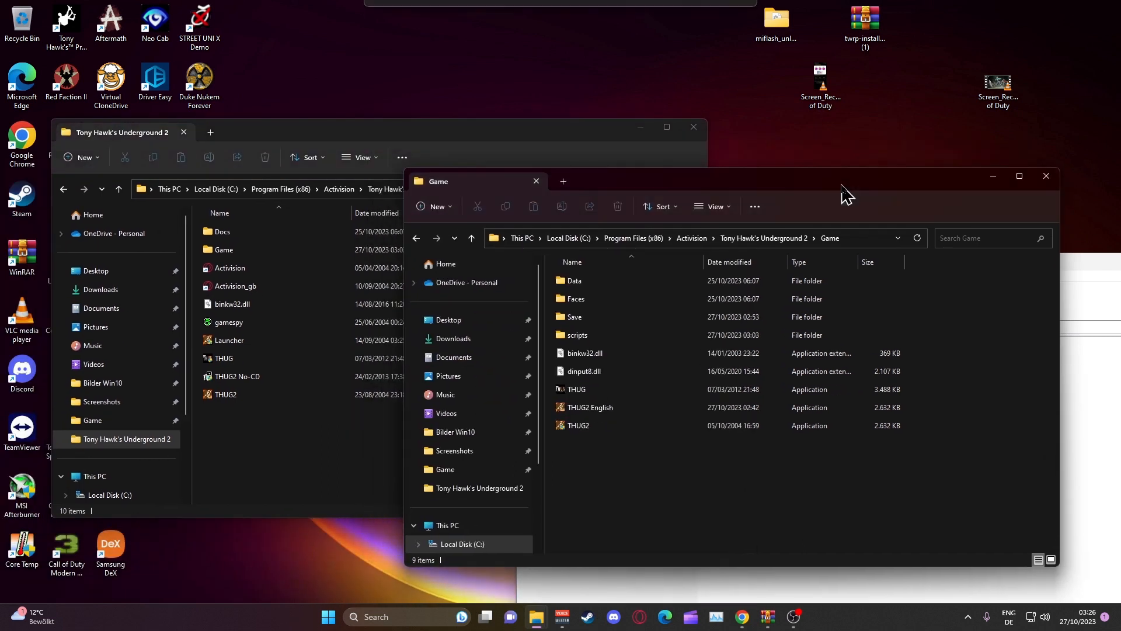
Select THUG2 English in the Game folder window.
{"action": "left_click", "coordinate": [590, 407]}
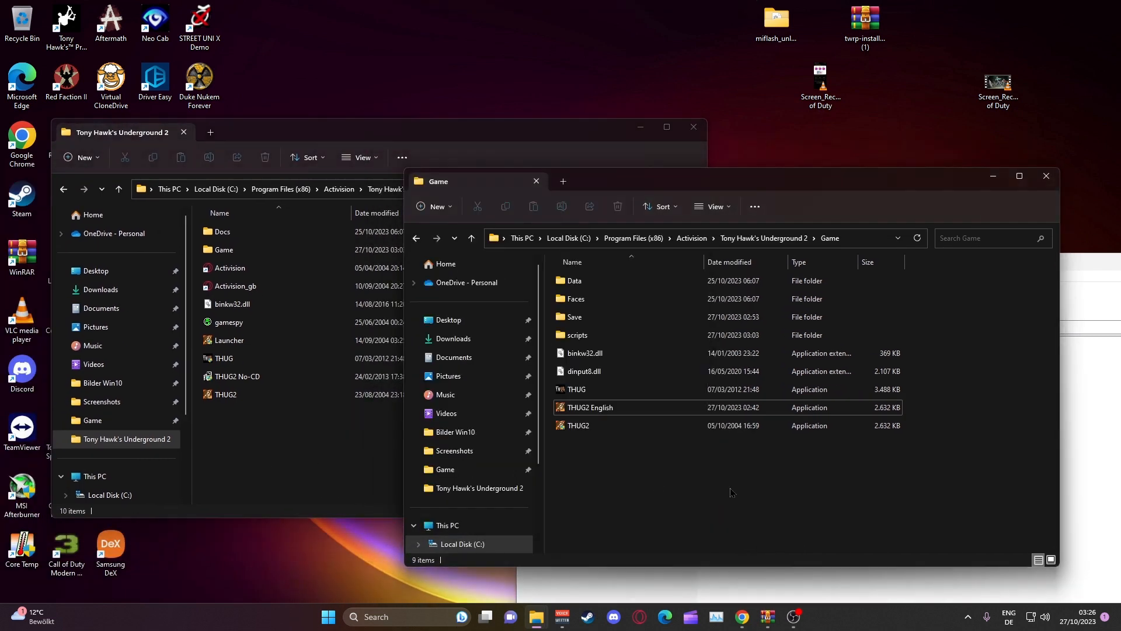
{"action": "mouse_move", "coordinate": [619, 475]}
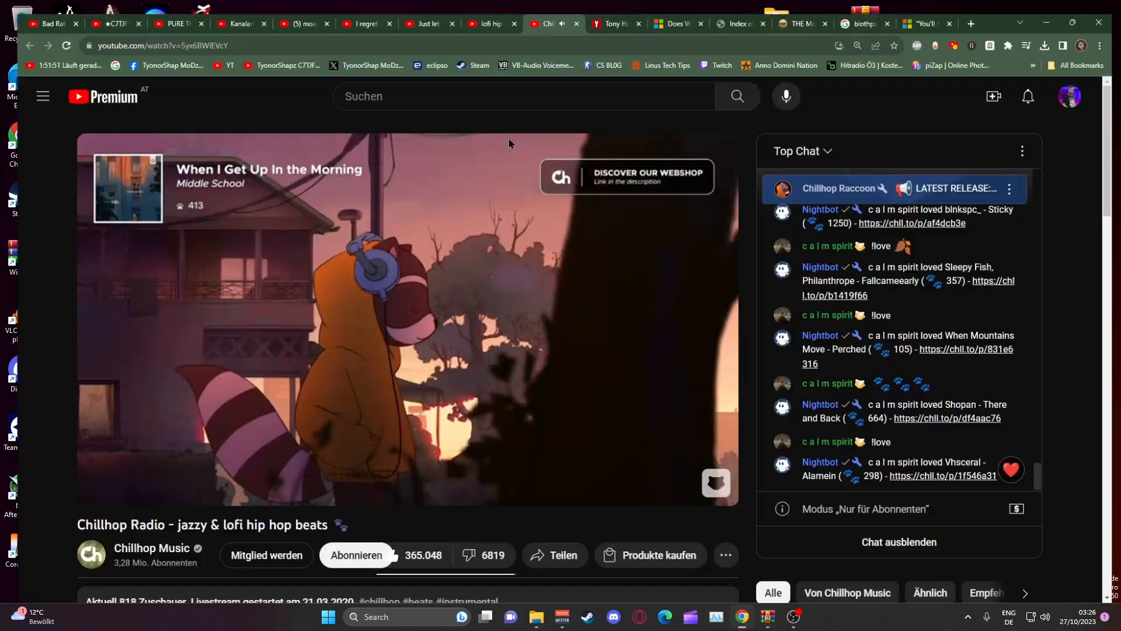
Cycle through the mod search, thmods index, permission thread and wiki tabs, ending on ModDB's THUG2 page.
{"action": "left_click", "coordinate": [863, 24]}
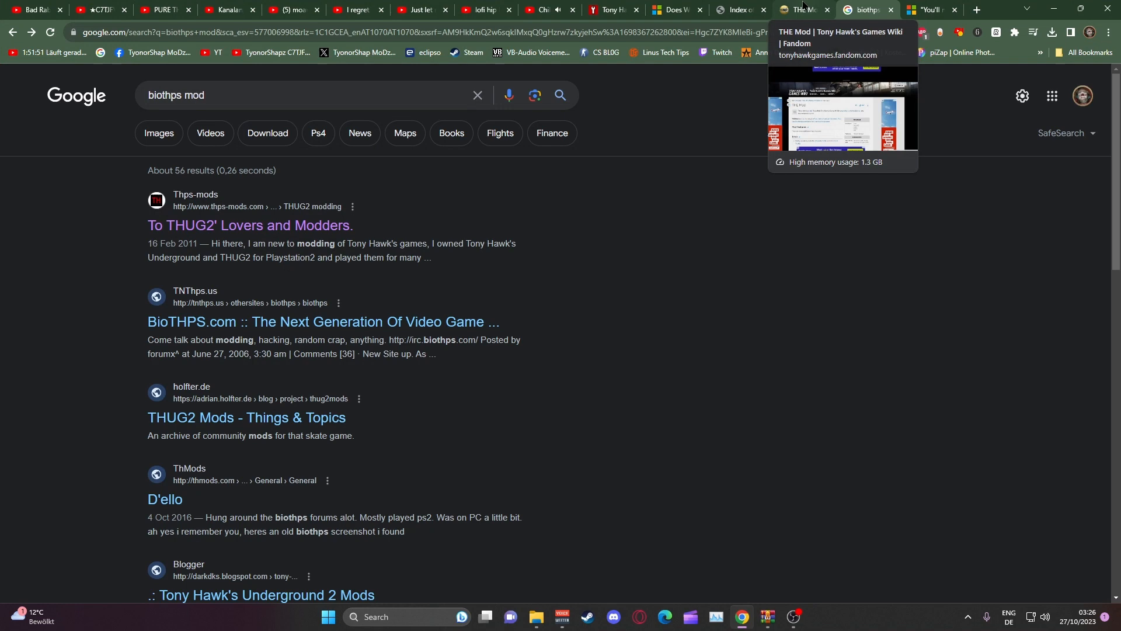
{"action": "left_click", "coordinate": [737, 9]}
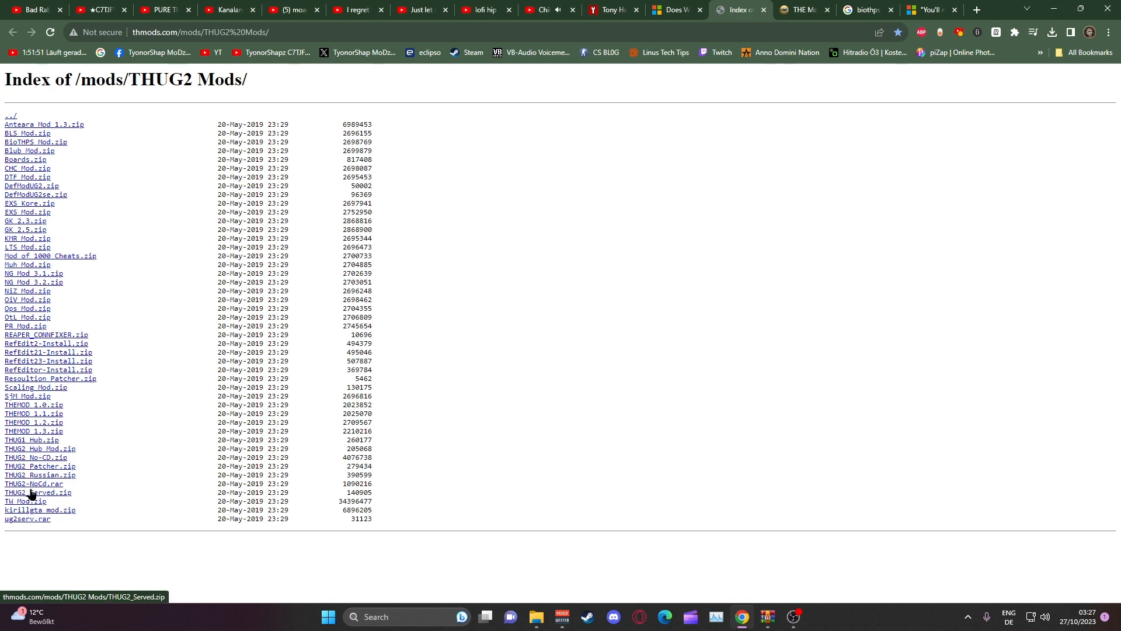
{"action": "mouse_move", "coordinate": [26, 520]}
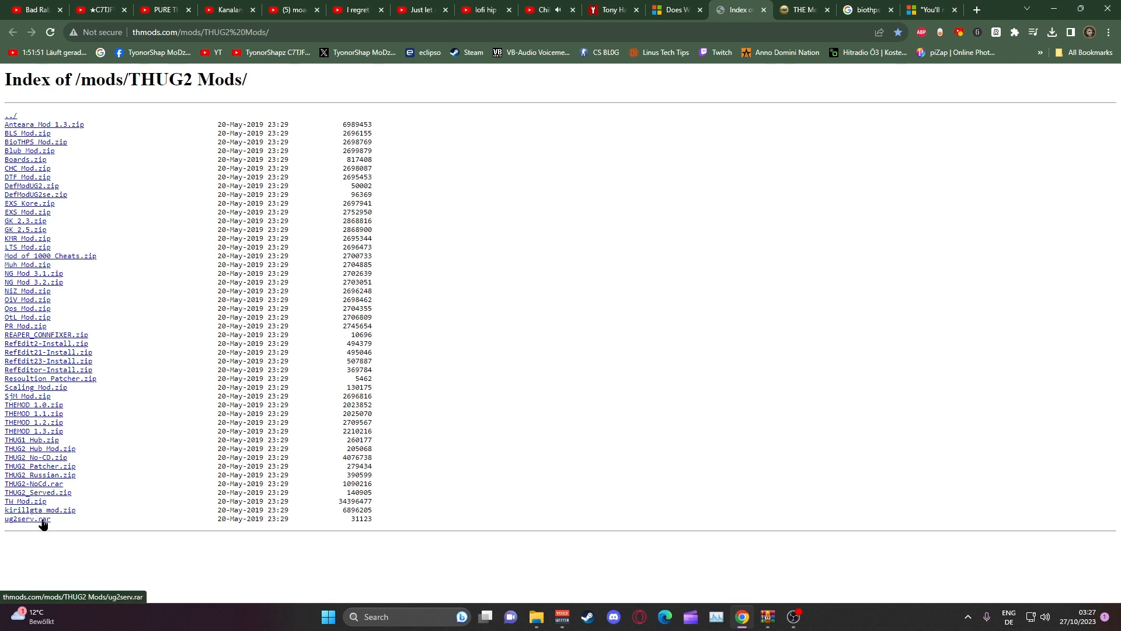
{"action": "mouse_move", "coordinate": [27, 214]}
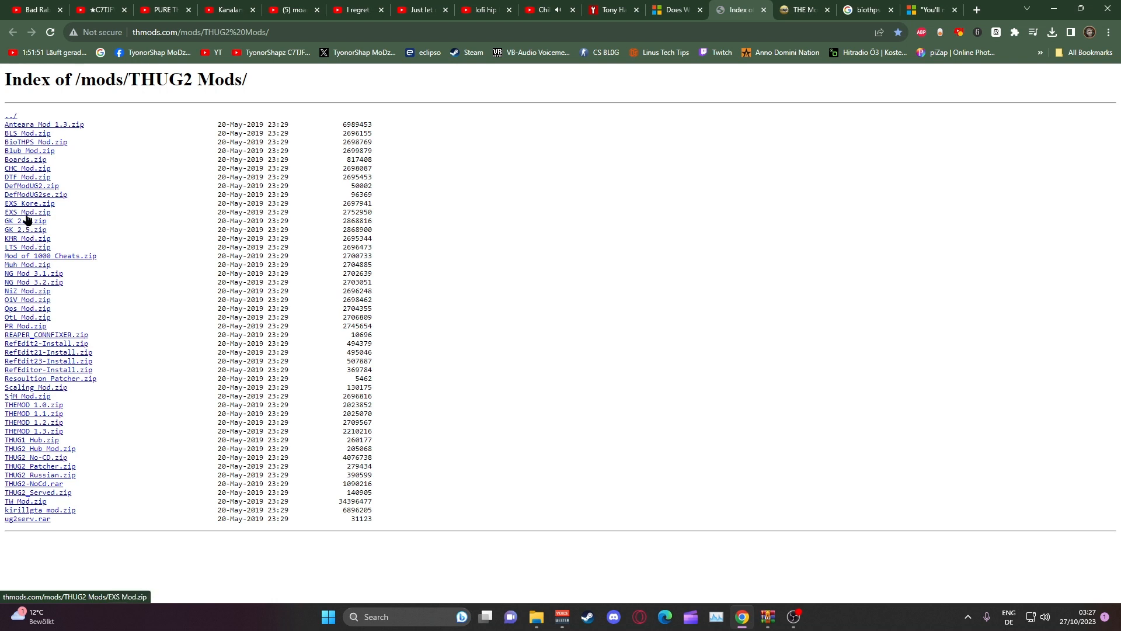
{"action": "mouse_move", "coordinate": [52, 294]}
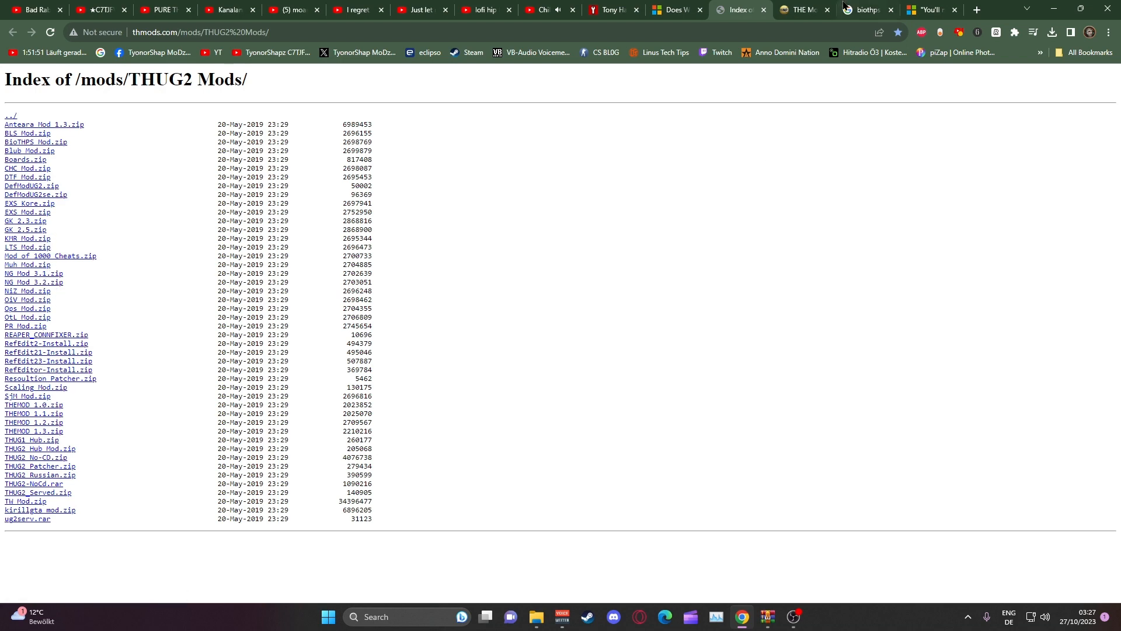
{"action": "left_click", "coordinate": [865, 10]}
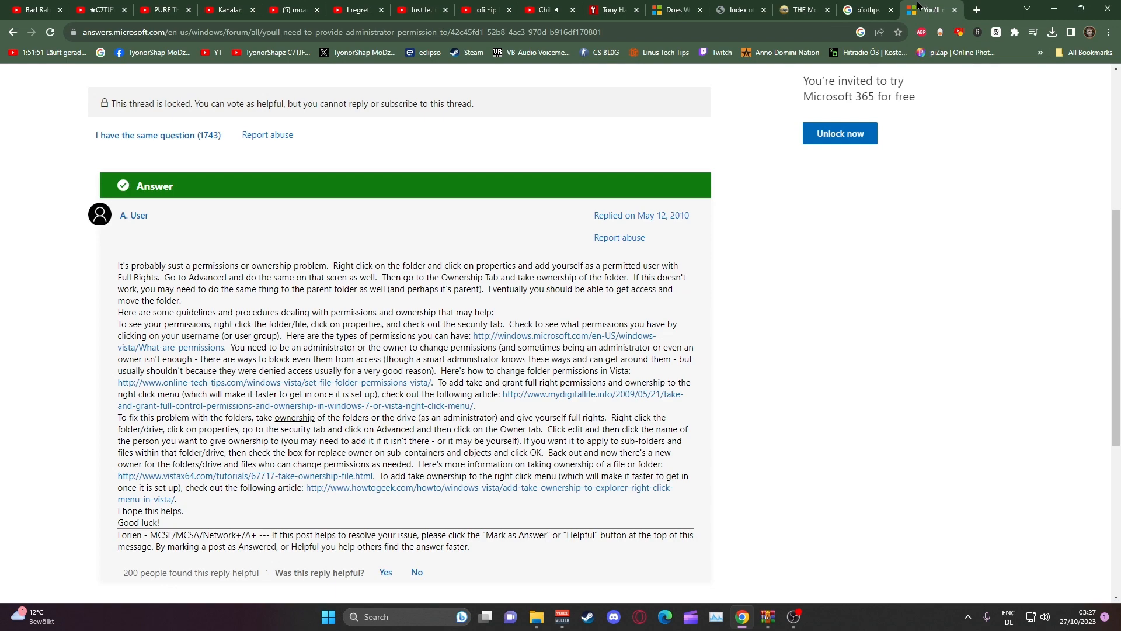
{"action": "left_click", "coordinate": [804, 9]}
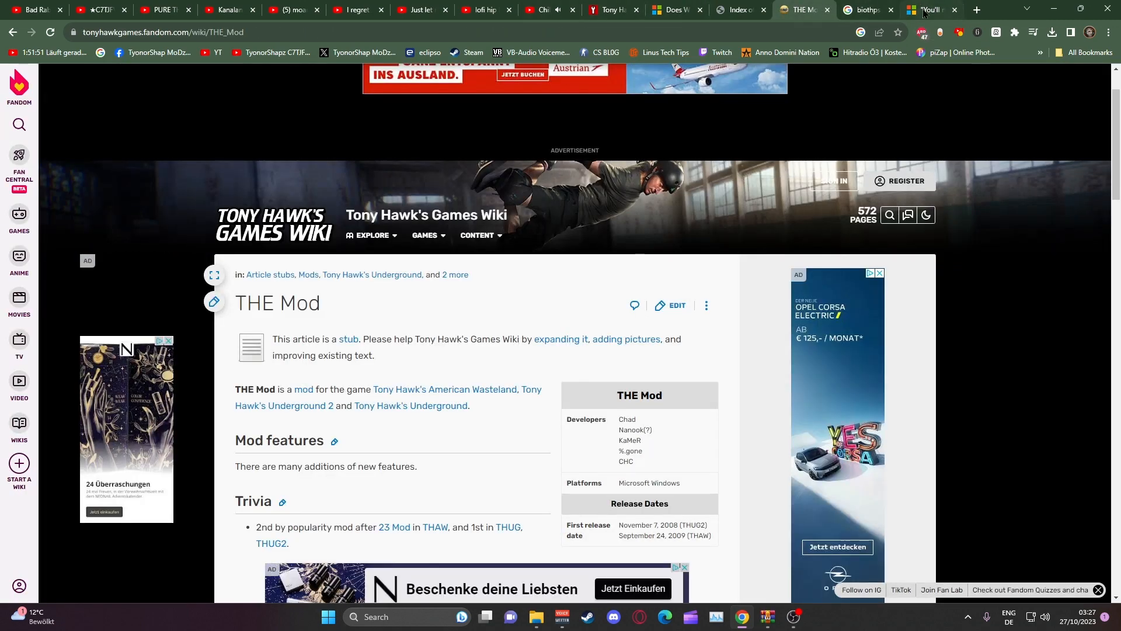
{"action": "left_click", "coordinate": [930, 9]}
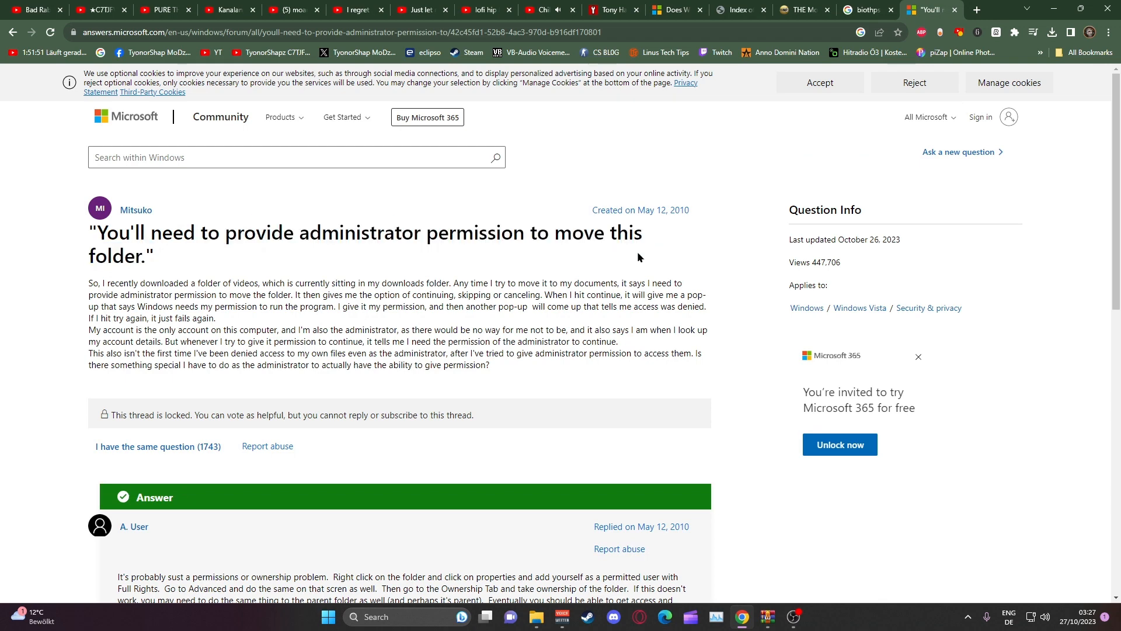
{"action": "left_click", "coordinate": [866, 10]}
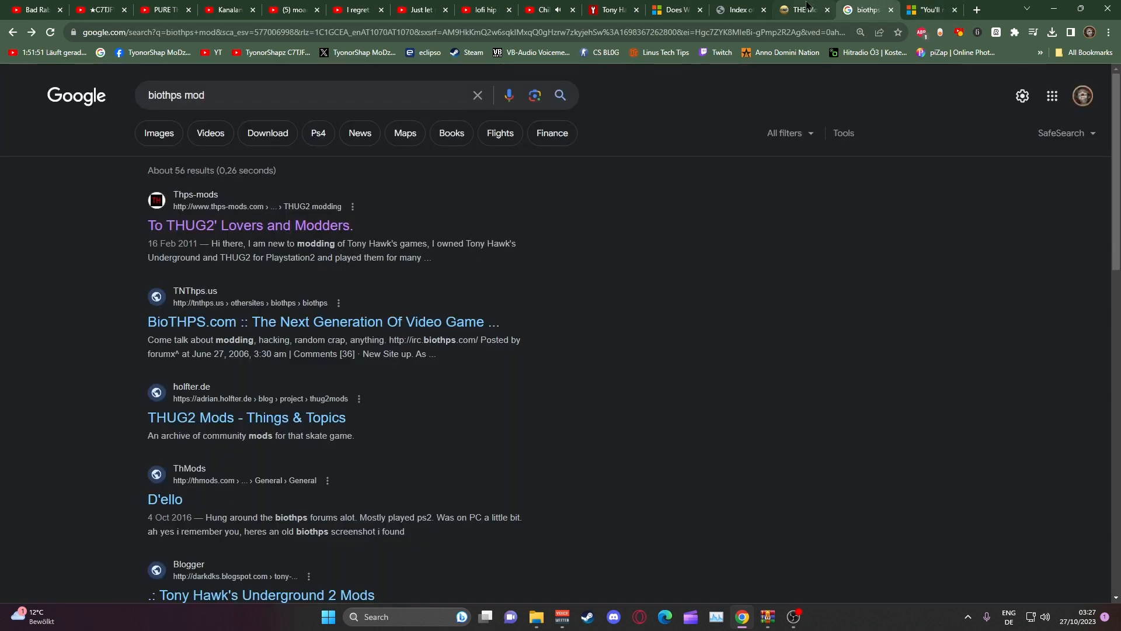
{"action": "left_click", "coordinate": [736, 10]}
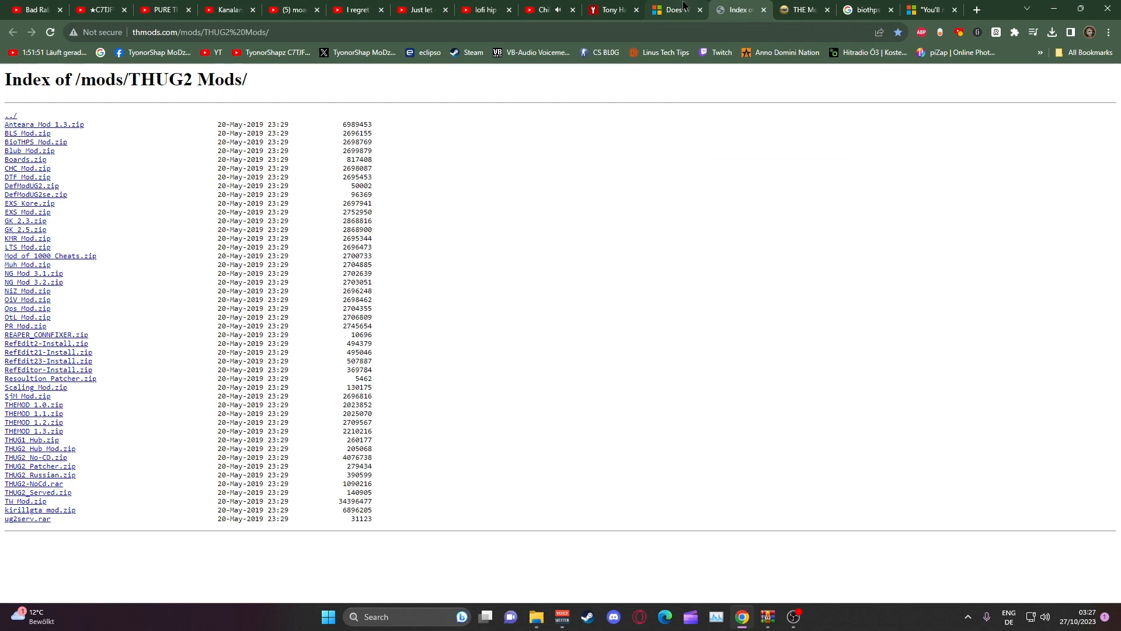
{"action": "left_click", "coordinate": [610, 10]}
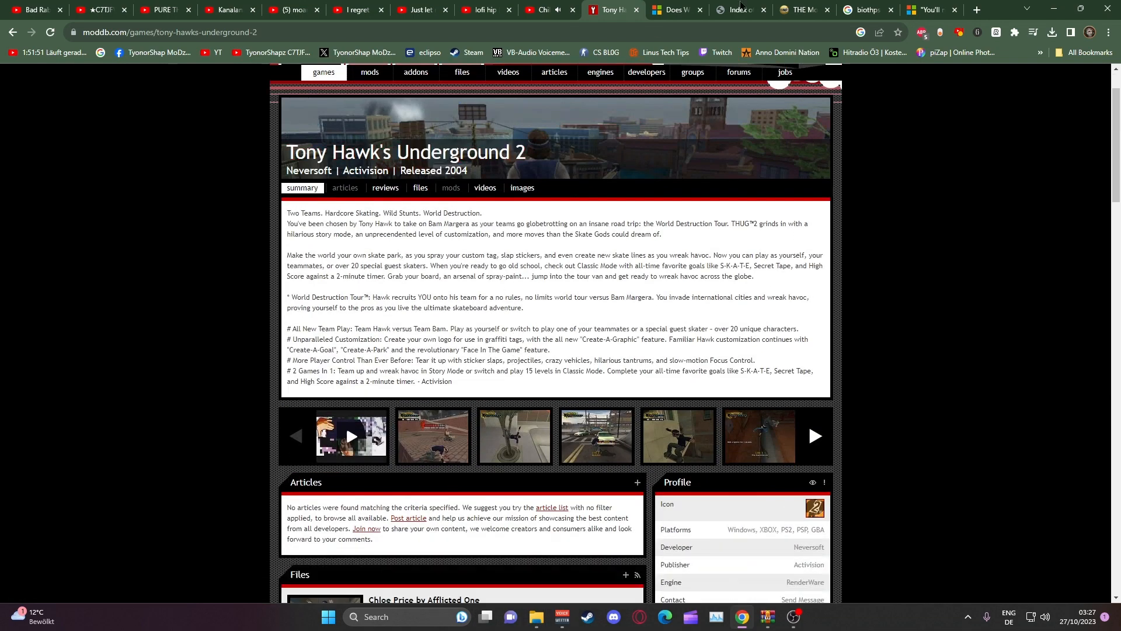
{"action": "left_click", "coordinate": [1052, 33]}
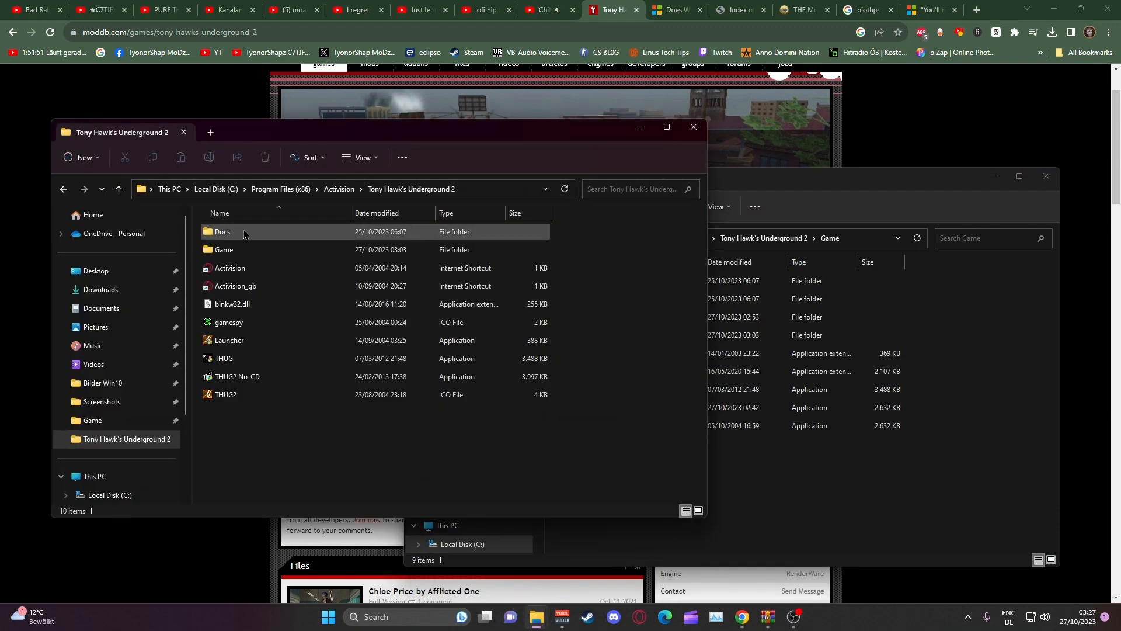
Open the Docs subfolder of the Tony Hawk's Underground 2 install folder.
{"action": "double_click", "coordinate": [223, 250]}
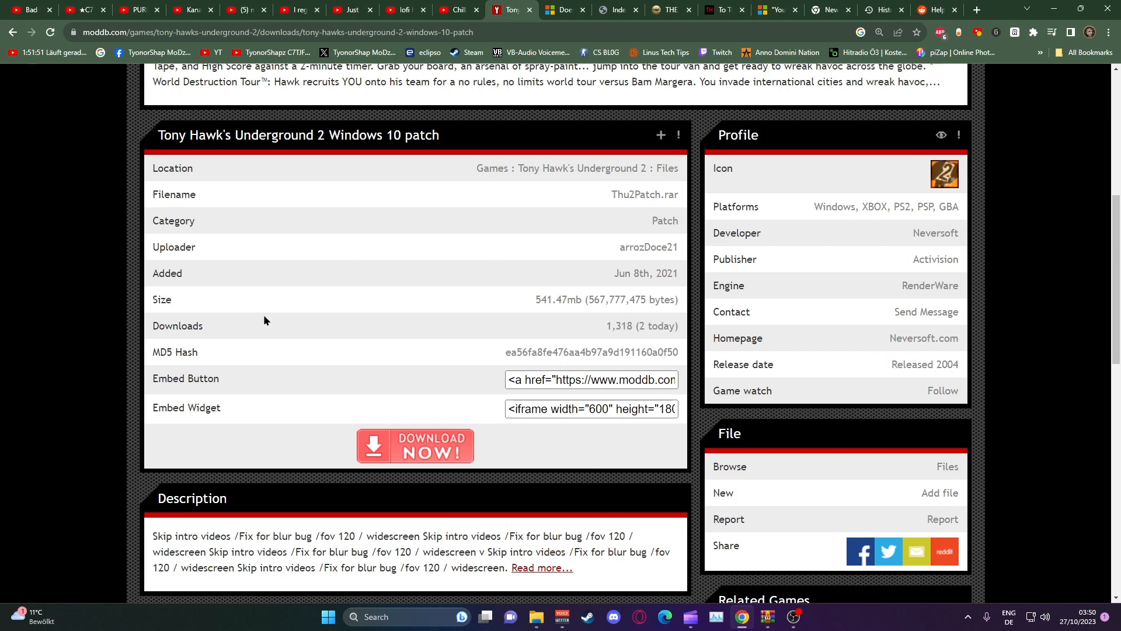
{"action": "mouse_move", "coordinate": [606, 196]}
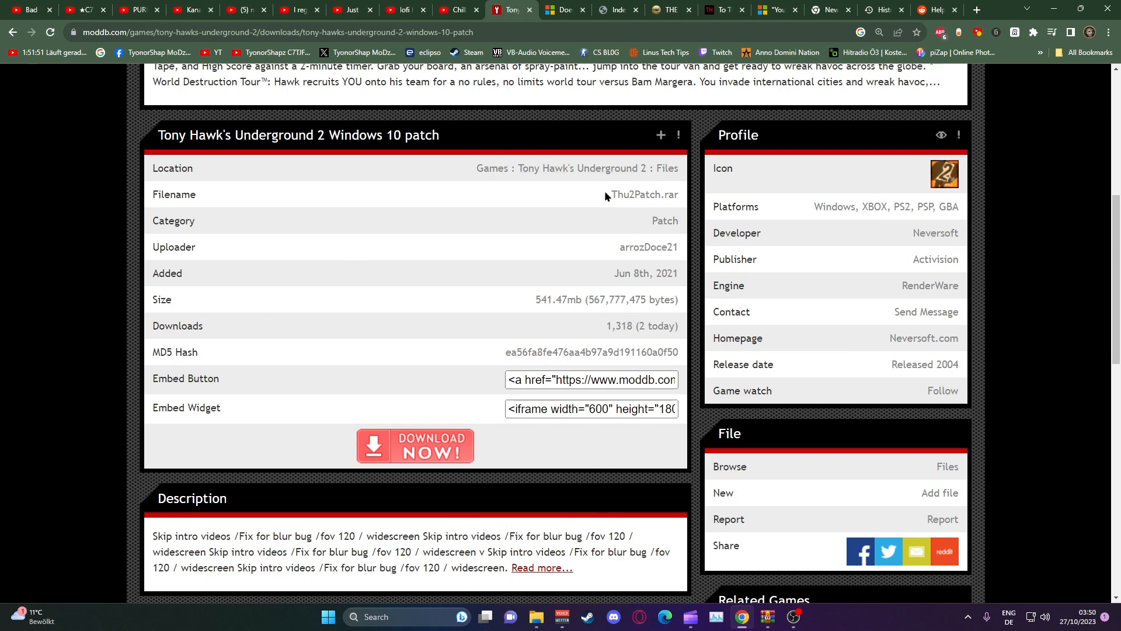
{"action": "mouse_move", "coordinate": [494, 263]}
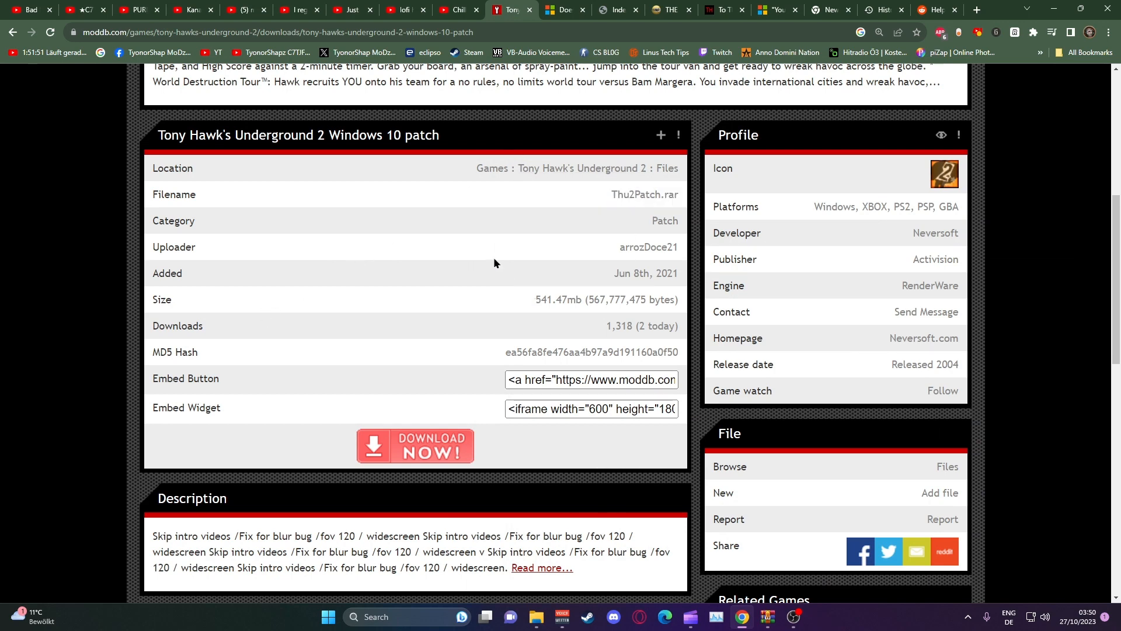
{"action": "mouse_move", "coordinate": [361, 227]}
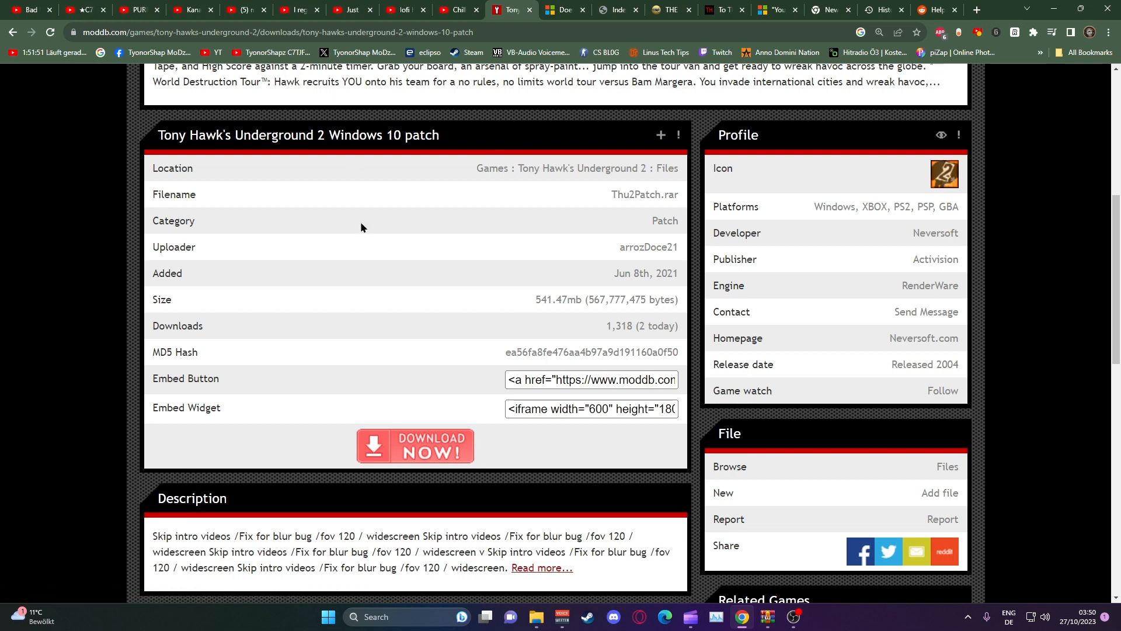
{"action": "mouse_move", "coordinate": [443, 143]}
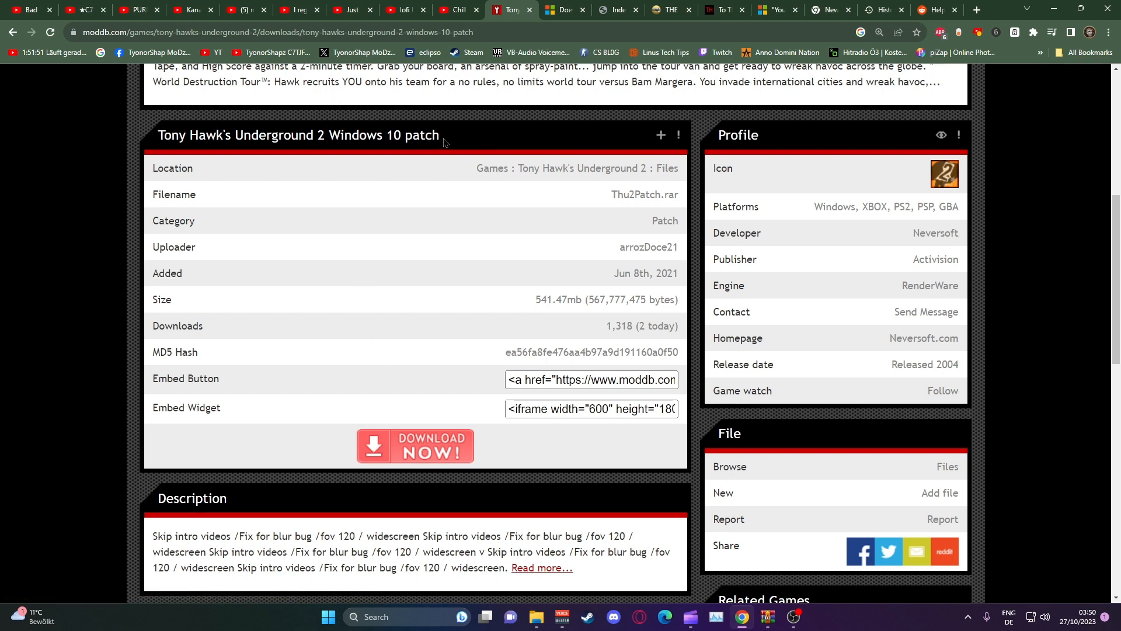
{"action": "mouse_move", "coordinate": [372, 272]}
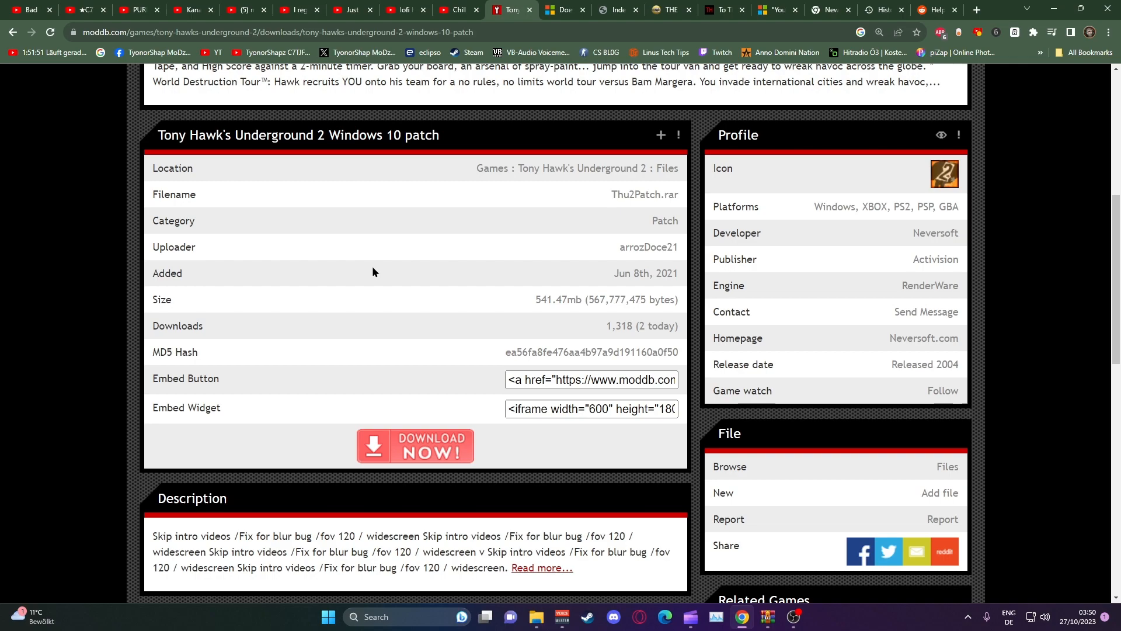
{"action": "scroll", "scroll_direction": "down", "scroll_amount": 3}
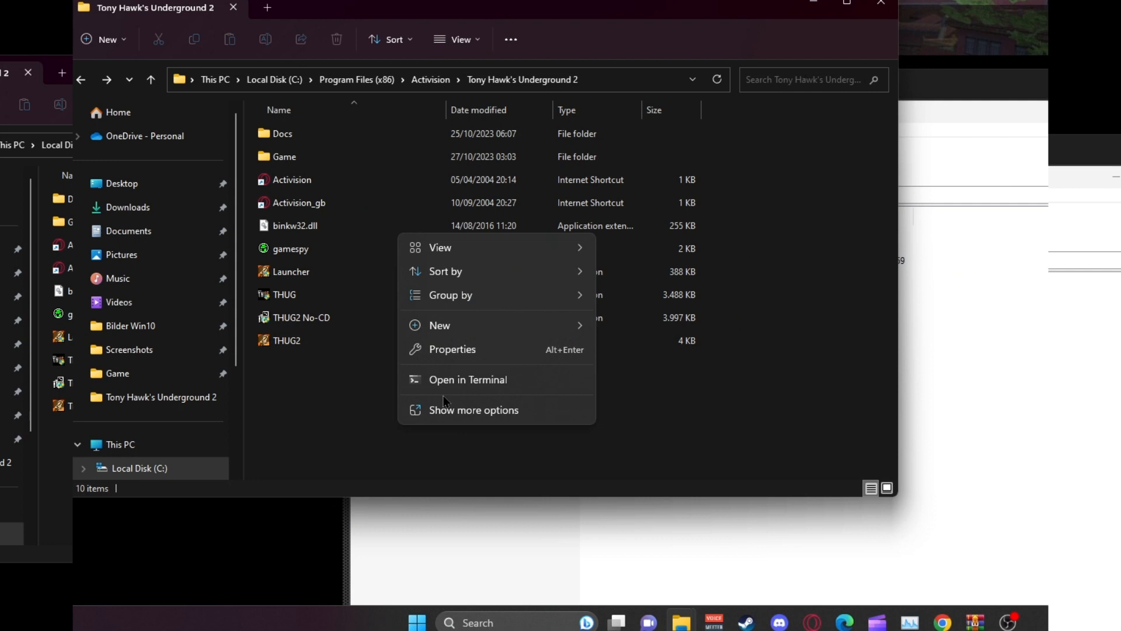
Check the install folder's Security permissions in Properties, then close the dialog.
{"action": "left_click", "coordinate": [451, 349]}
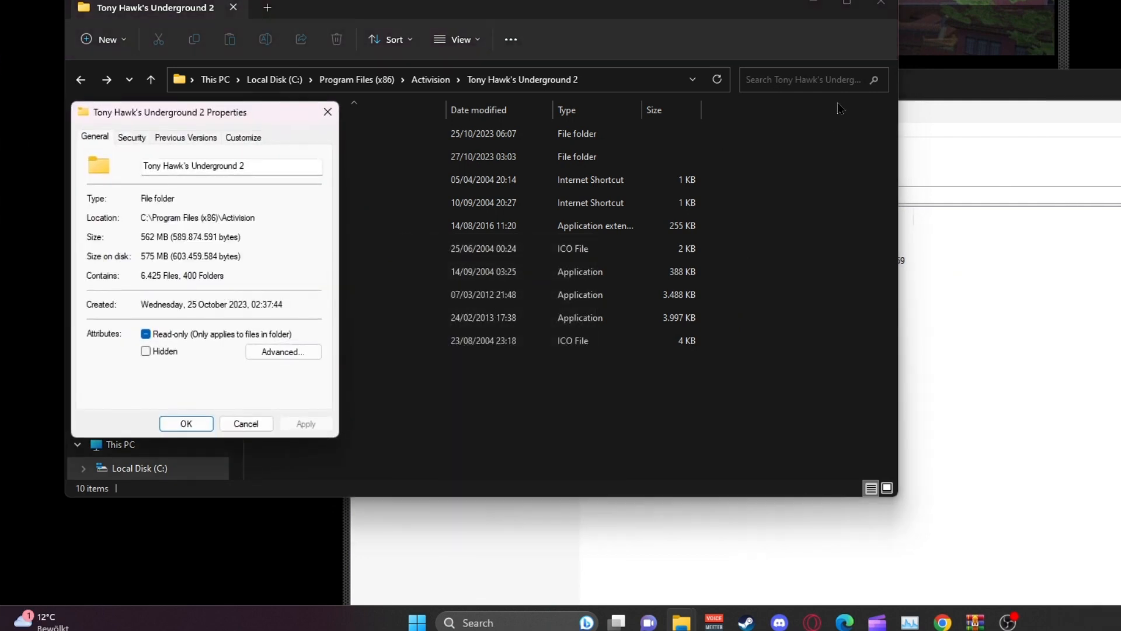
{"action": "left_click", "coordinate": [132, 137]}
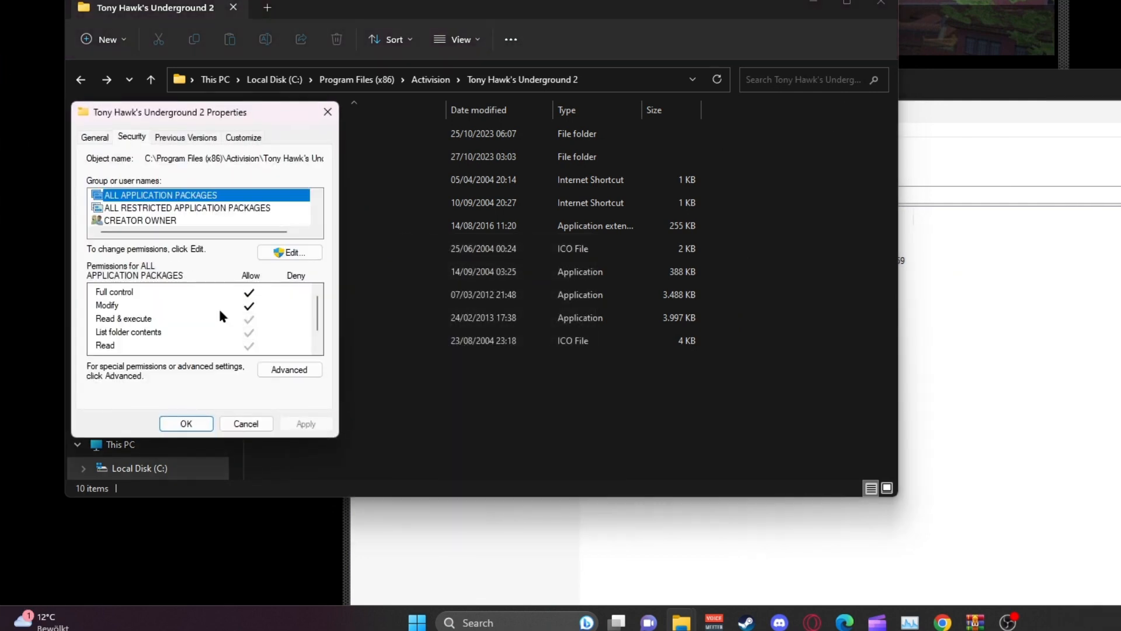
{"action": "left_click", "coordinate": [290, 252]}
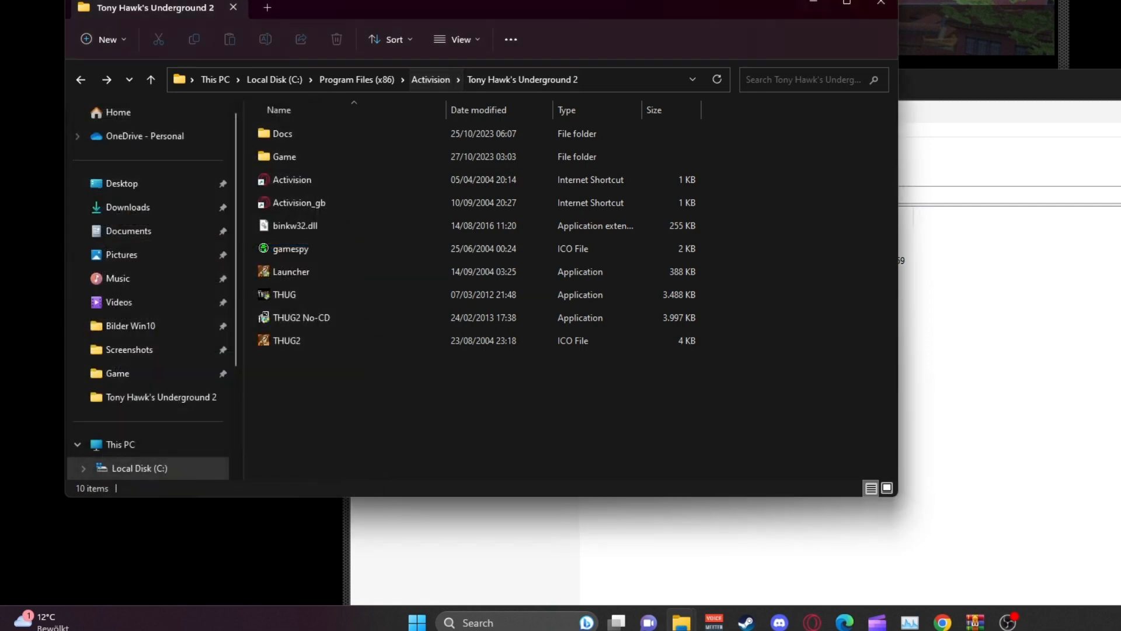
{"action": "mouse_move", "coordinate": [814, 4]}
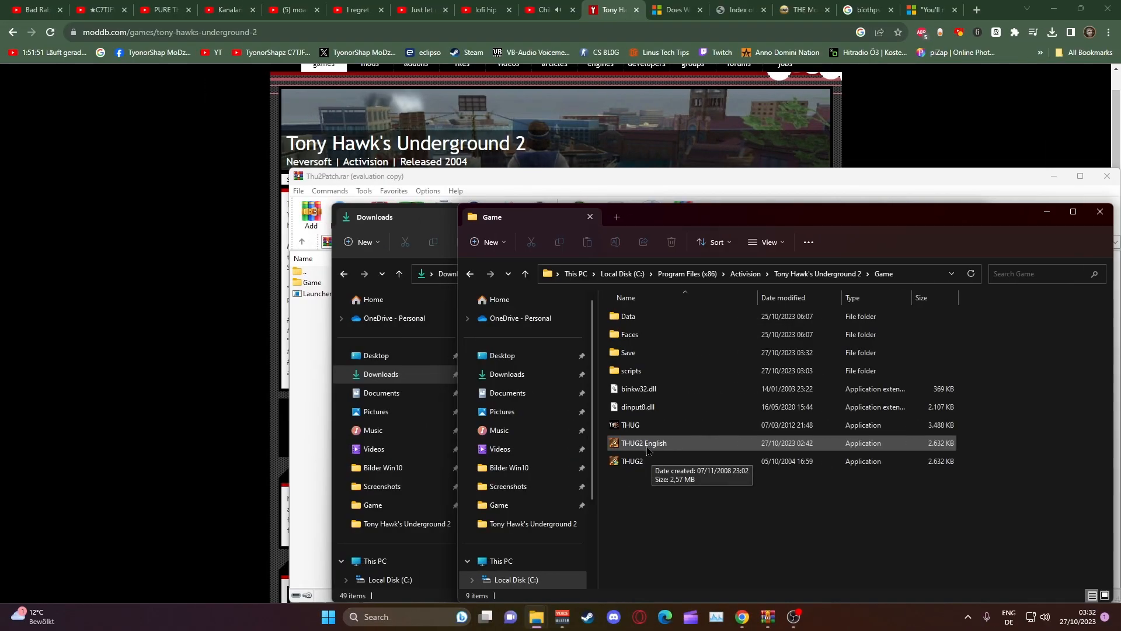
Start the THUG2 English executable from the Game folder.
{"action": "left_click", "coordinate": [643, 442]}
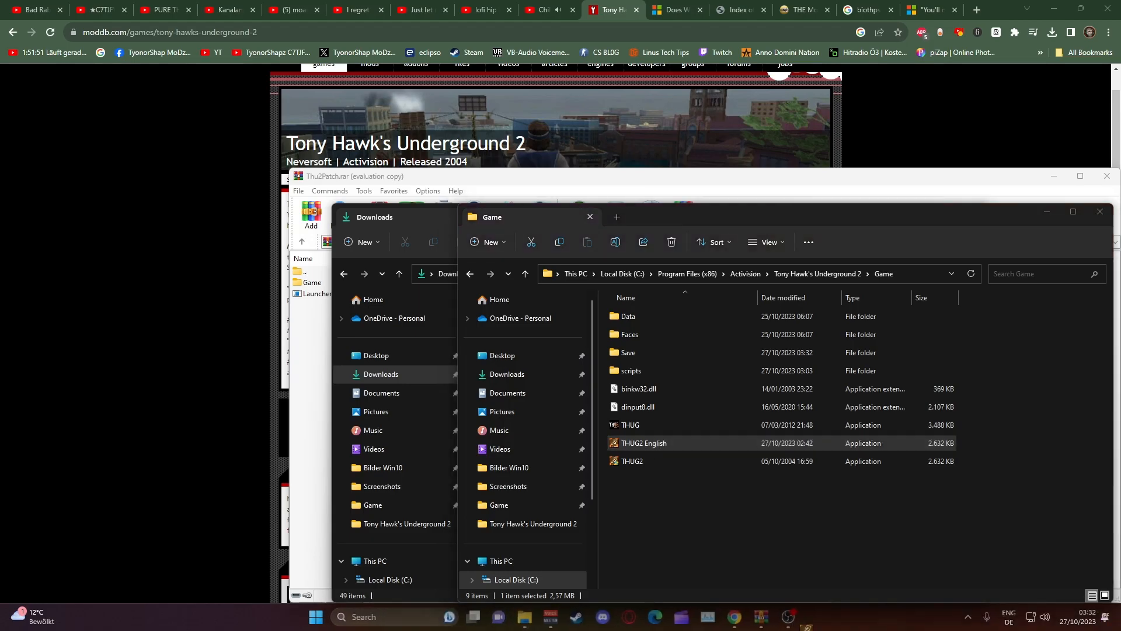
{"action": "double_click", "coordinate": [643, 443]}
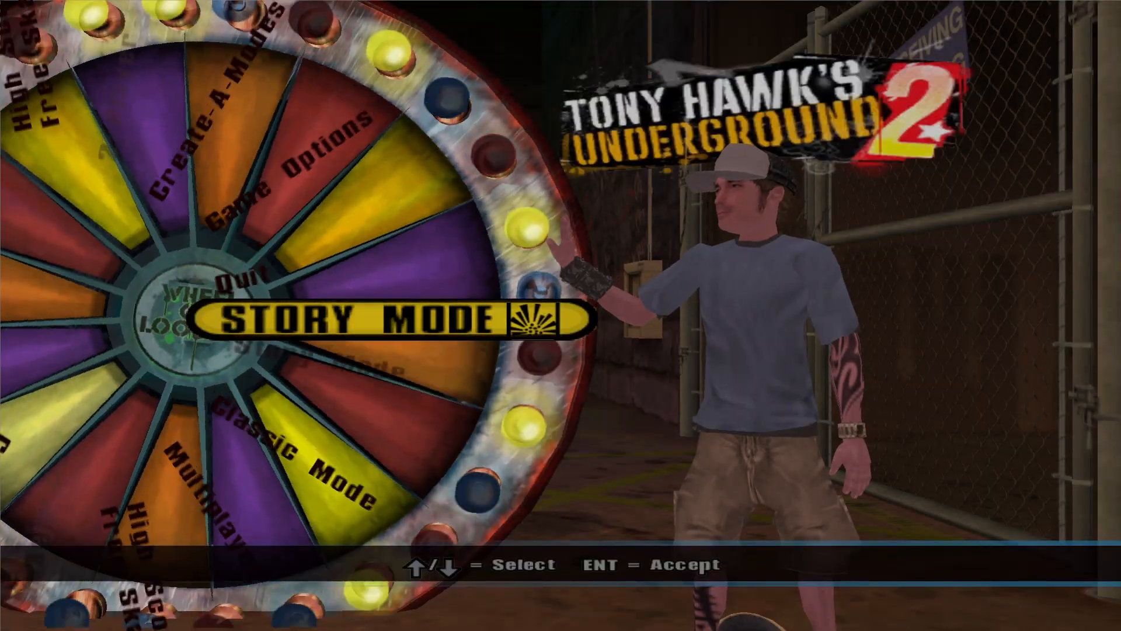
Choose a mode from the main menu wheel and play a level.
{"action": "key", "text": "Down"}
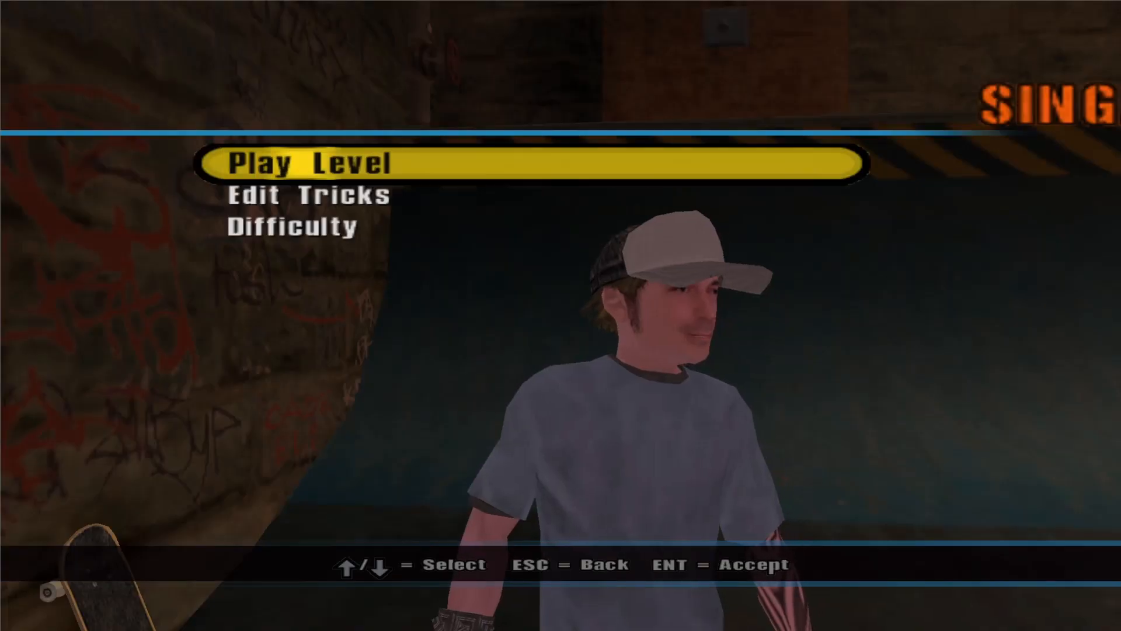
{"action": "key", "text": "enter"}
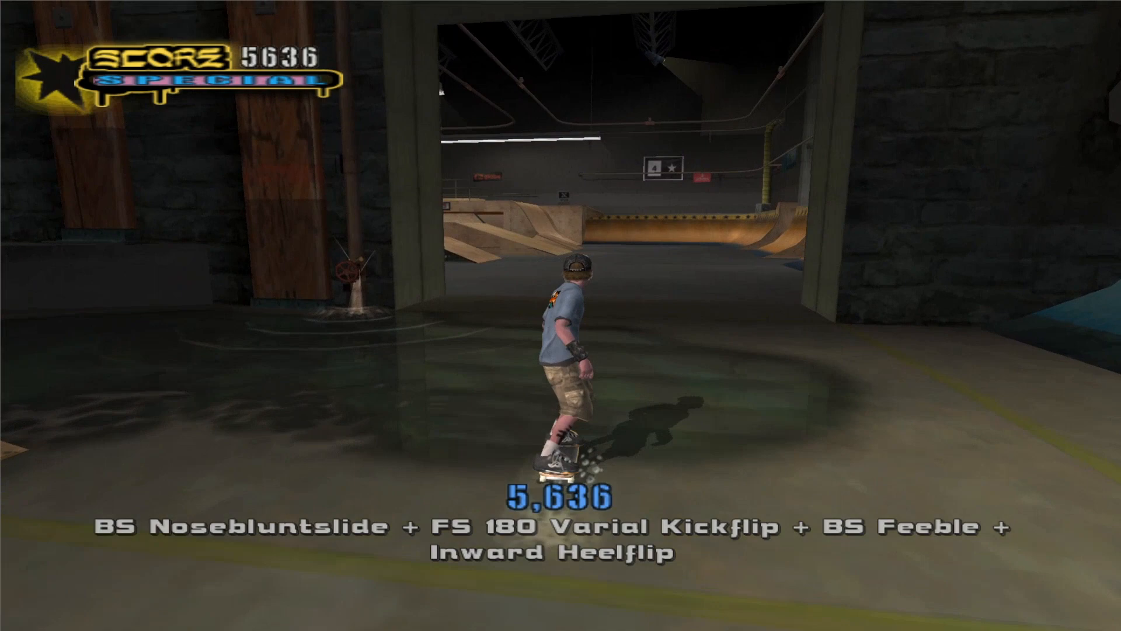
Pause, quit the level to the main menu, and exit the game.
{"action": "key", "text": "Escape"}
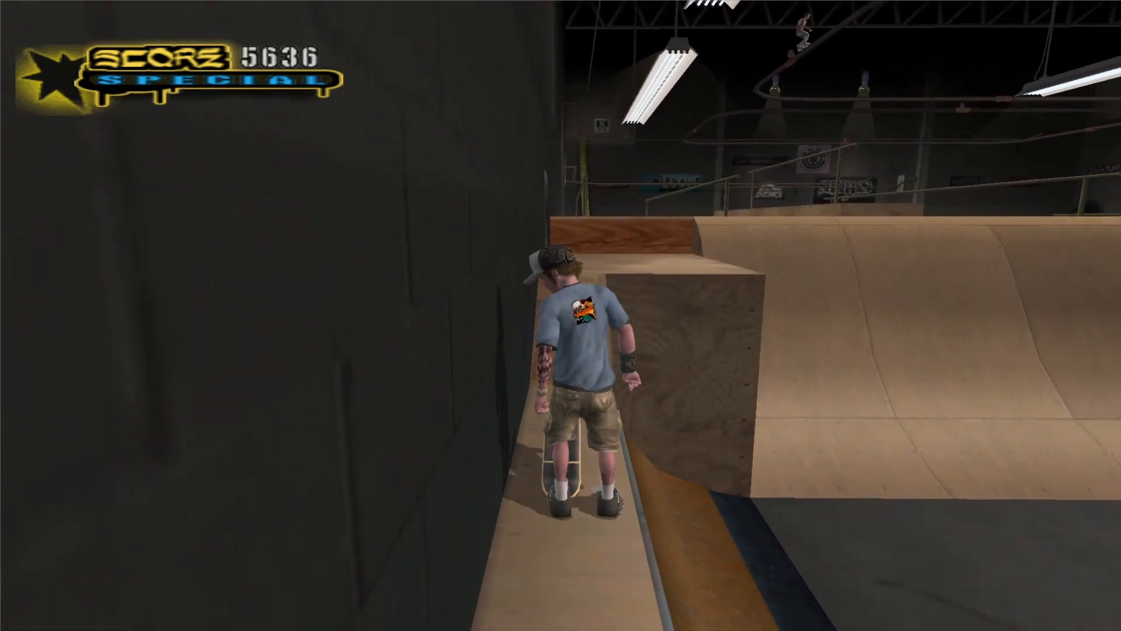
{"action": "key", "text": "Escape"}
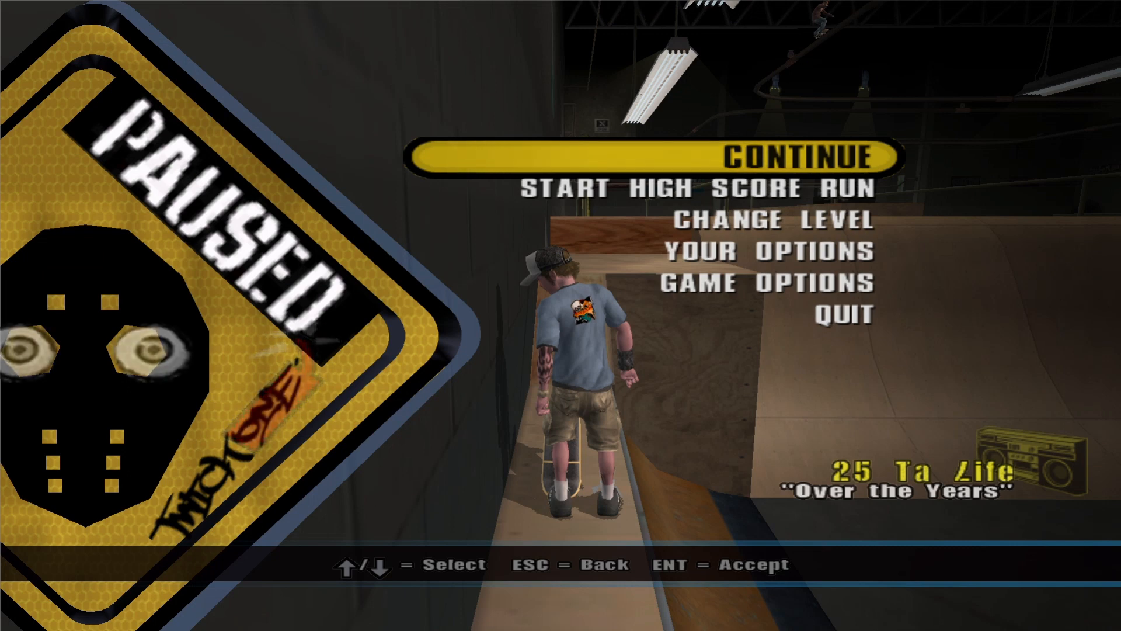
{"action": "key", "text": "down"}
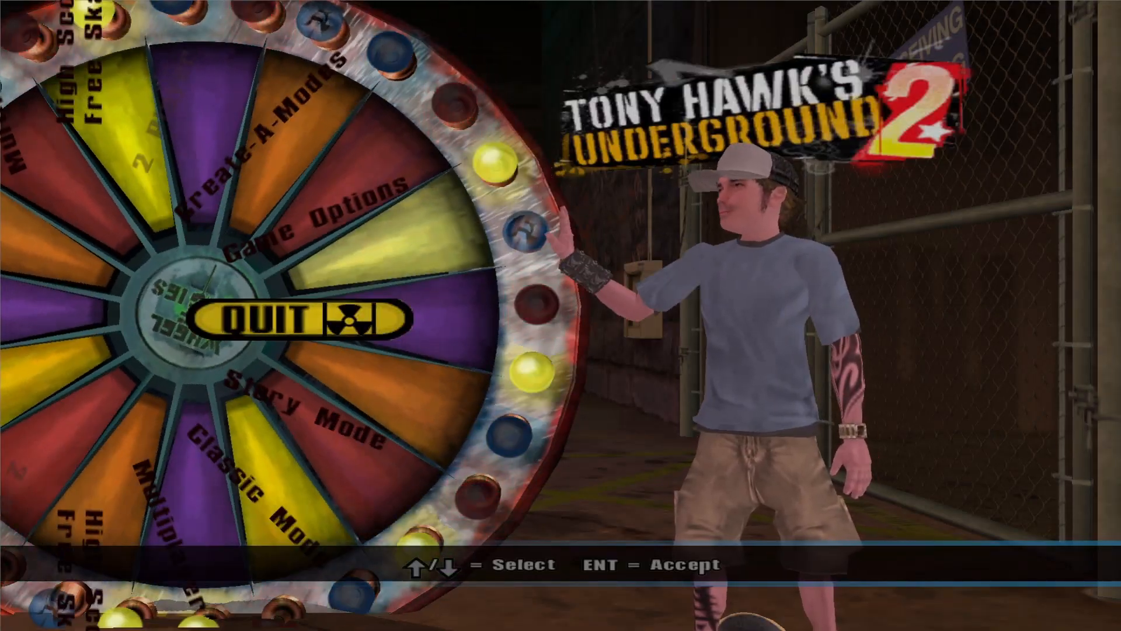
{"action": "key", "text": "enter"}
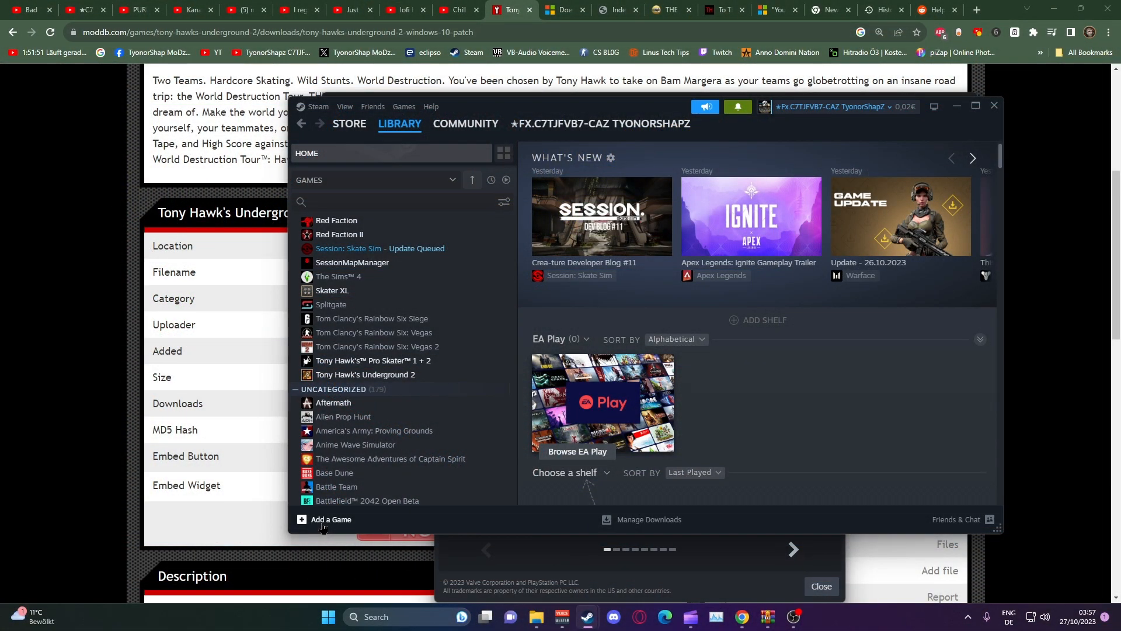
Add THUG2 English from the Game folder to Steam as a non-Steam game.
{"action": "left_click", "coordinate": [331, 520]}
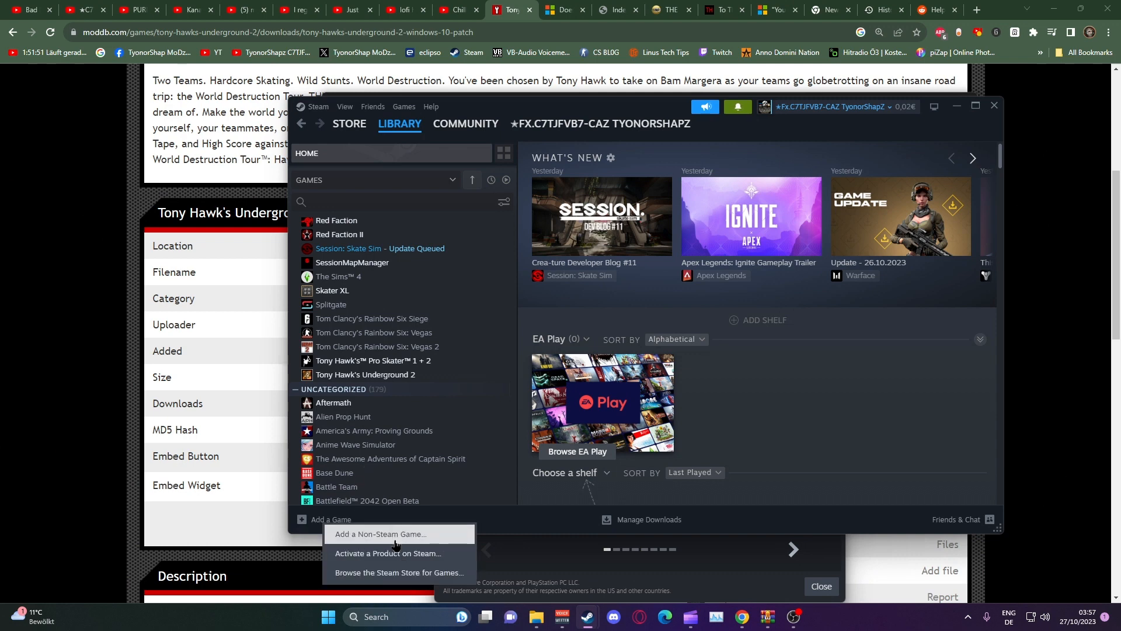
{"action": "left_click", "coordinate": [381, 533]}
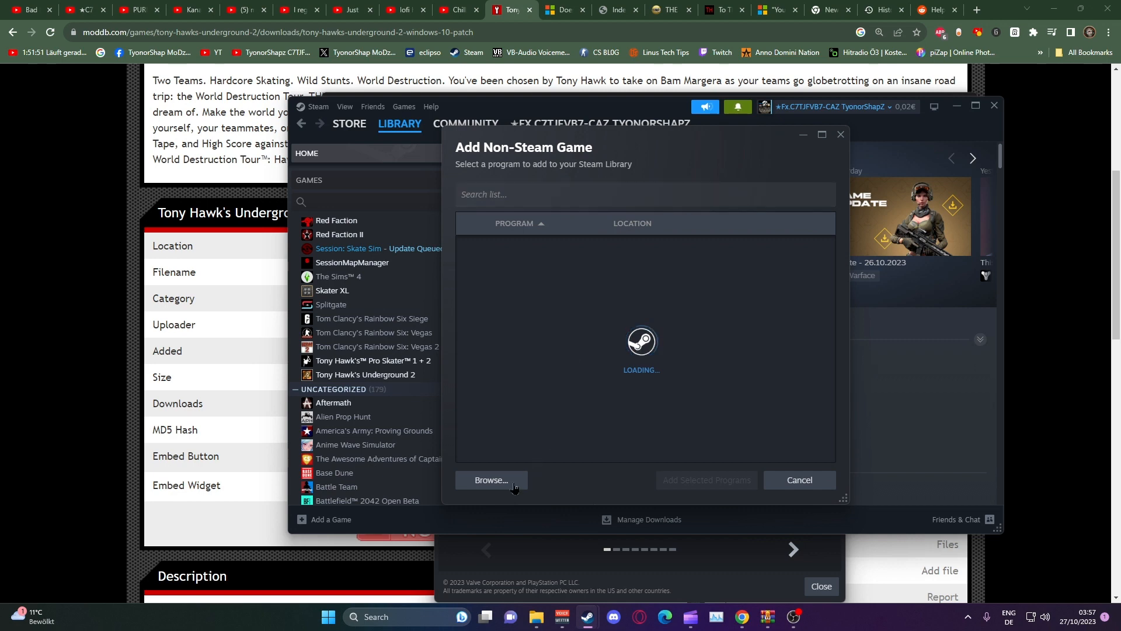
{"action": "left_click", "coordinate": [490, 480]}
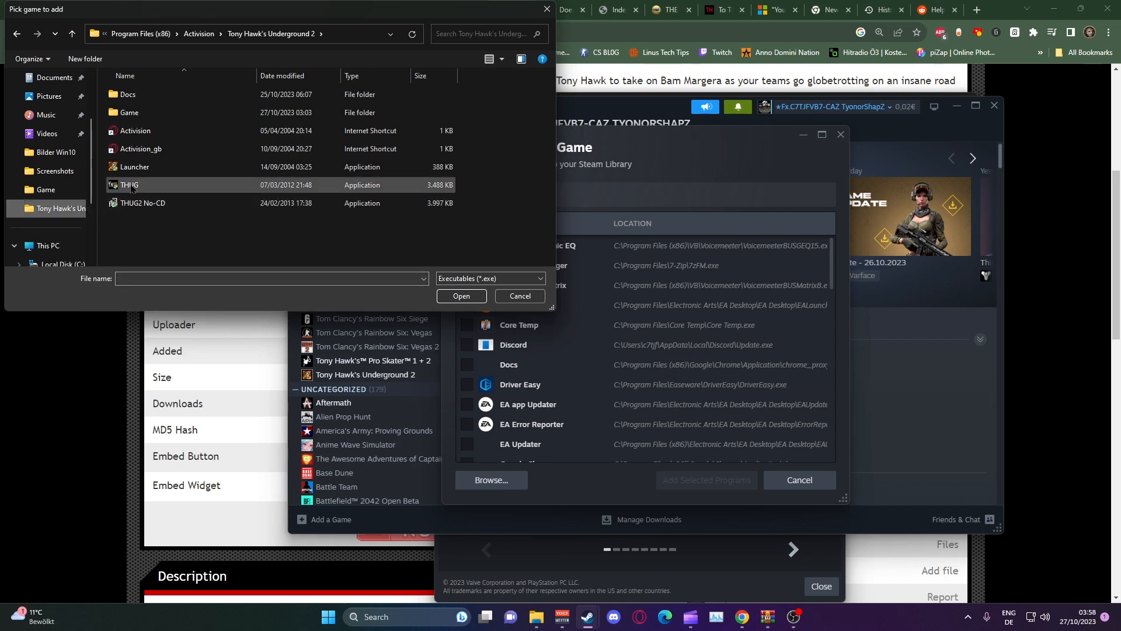
{"action": "double_click", "coordinate": [128, 112]}
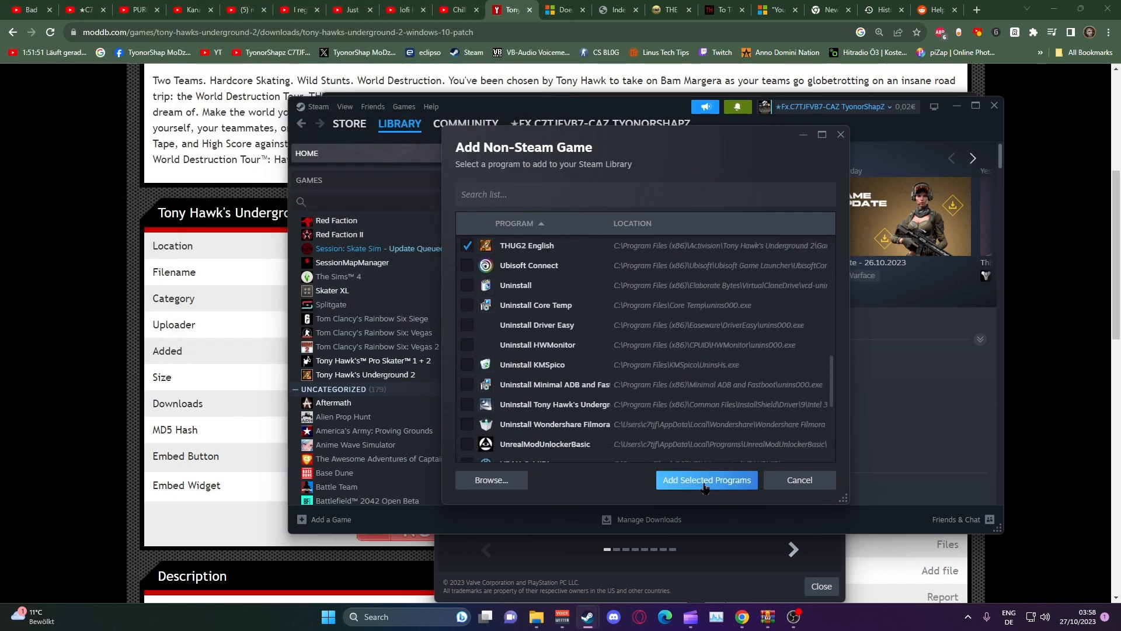
{"action": "left_click", "coordinate": [705, 480]}
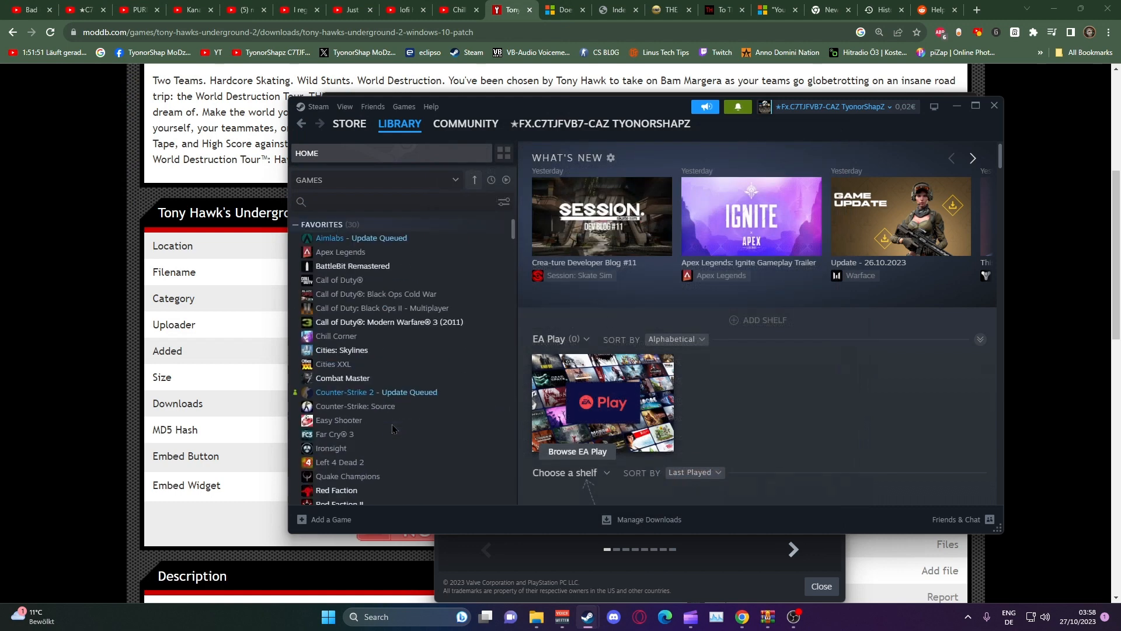
Find THUG2 English via library search and rename its shortcut to Tony Hawk's Underground 2.
{"action": "type", "text": "T"}
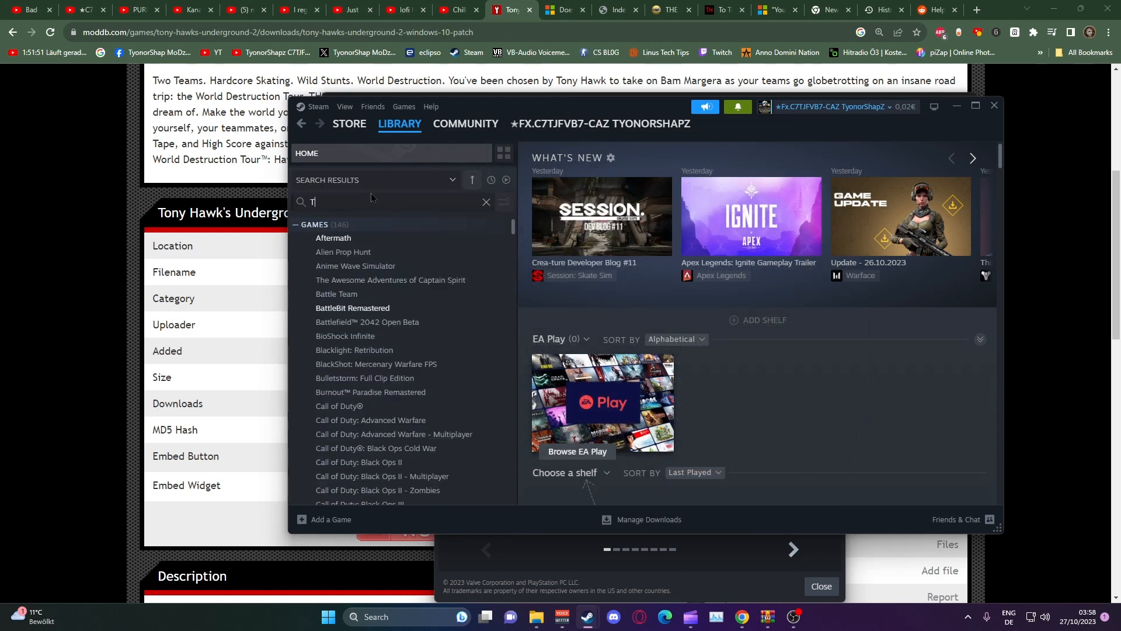
{"action": "type", "text": "HUG"}
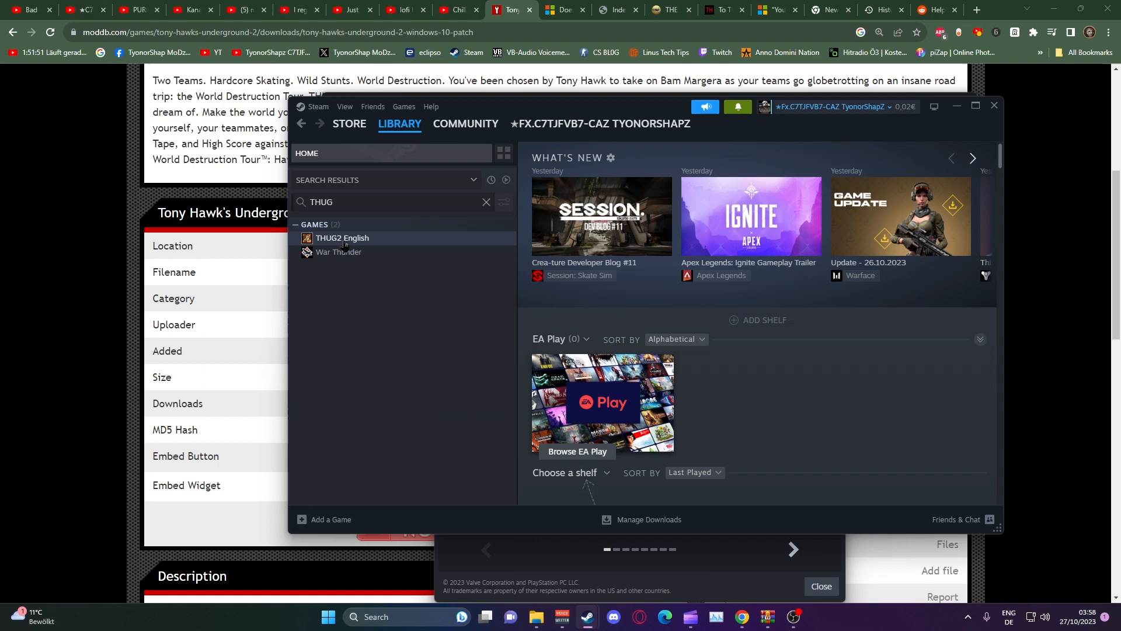
{"action": "right_click", "coordinate": [343, 238]}
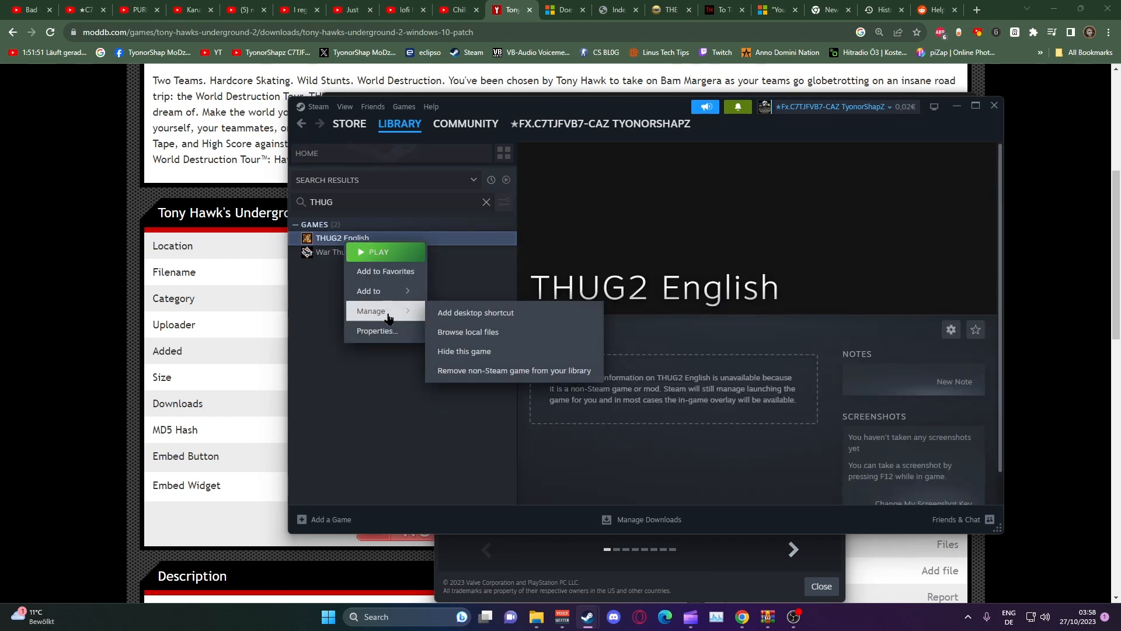
{"action": "left_click", "coordinate": [376, 334]}
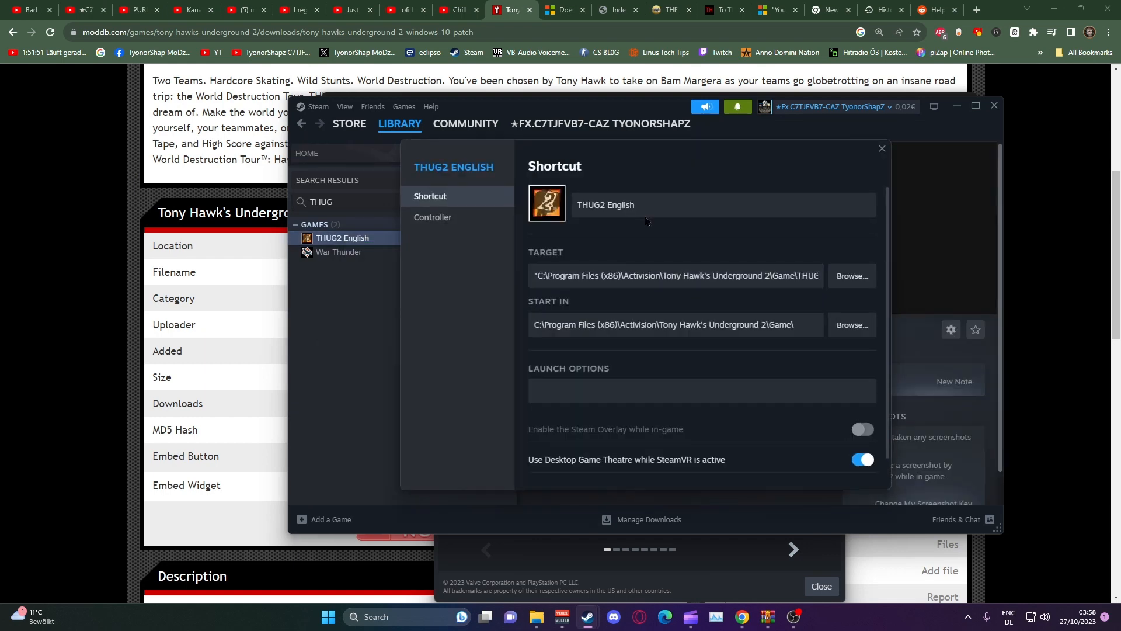
{"action": "double_click", "coordinate": [605, 205]}
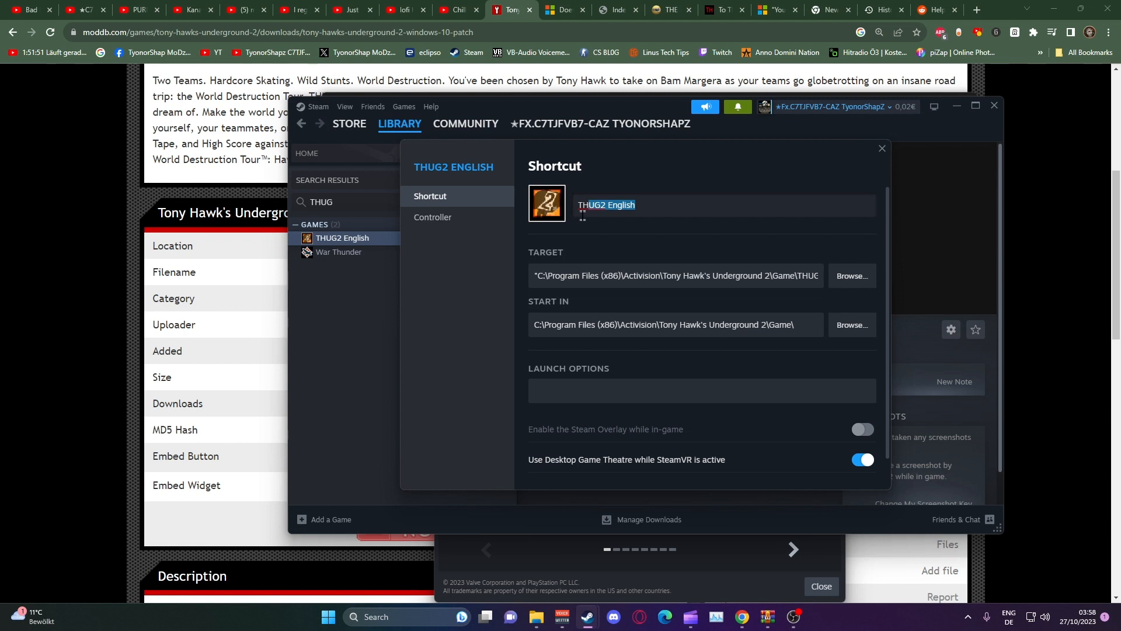
{"action": "type", "text": "THo"}
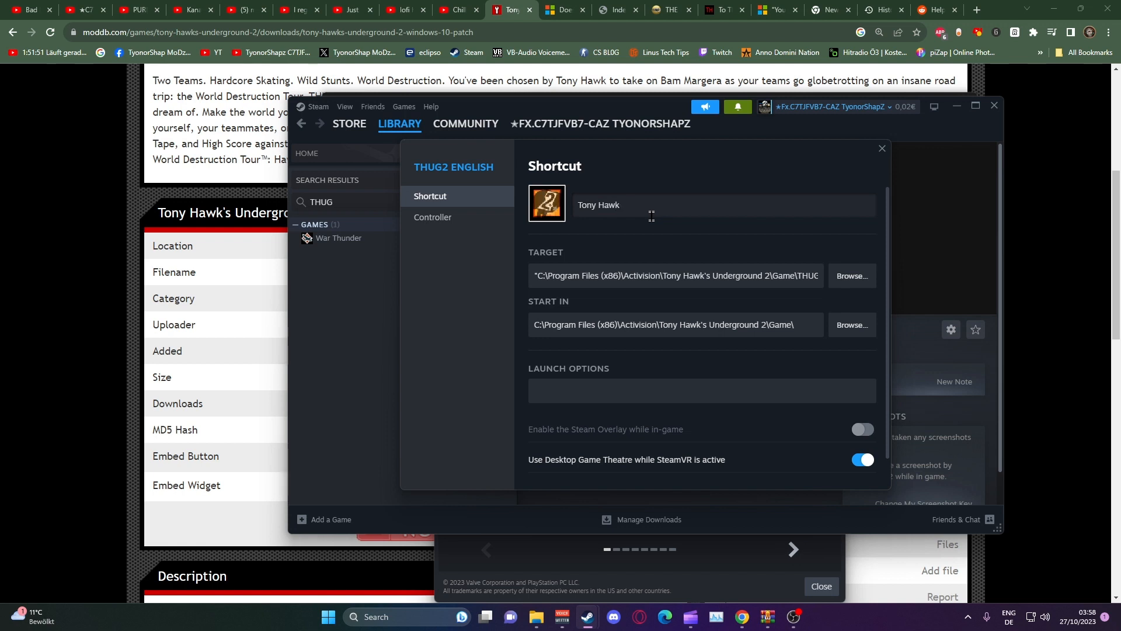
{"action": "type", "text": "'s UNde"}
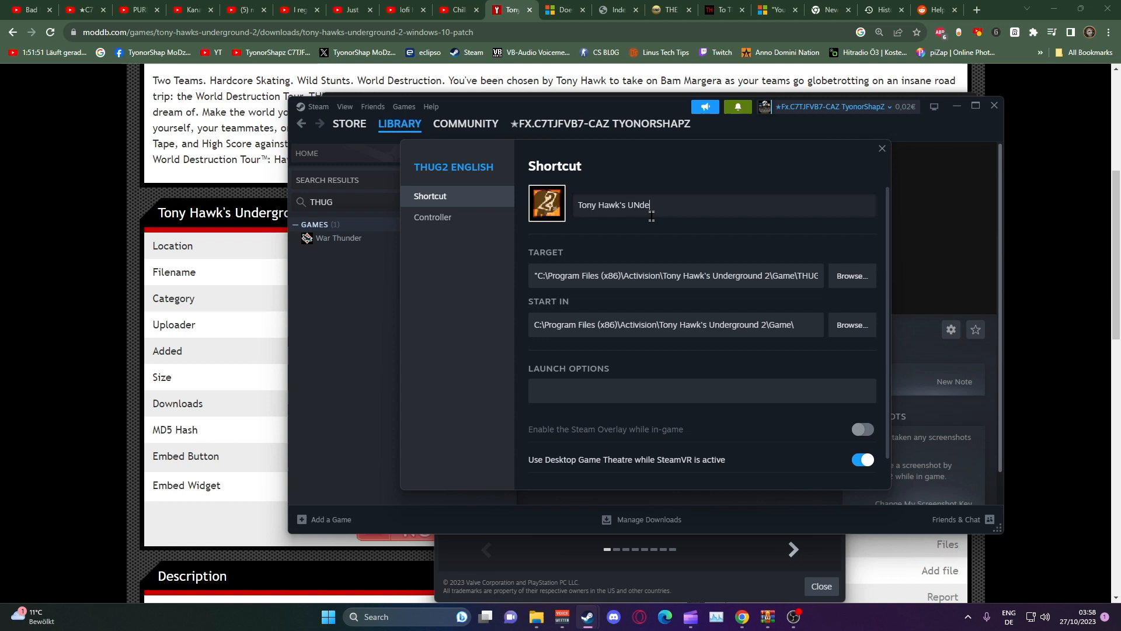
{"action": "type", "text": "rground 2"}
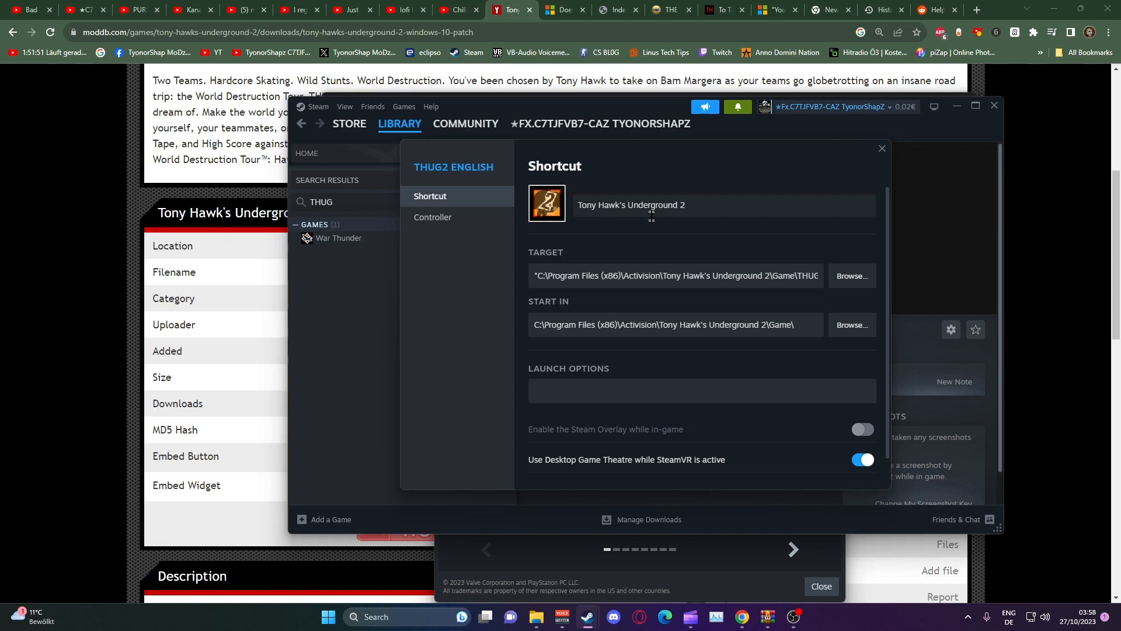
{"action": "mouse_move", "coordinate": [862, 156]}
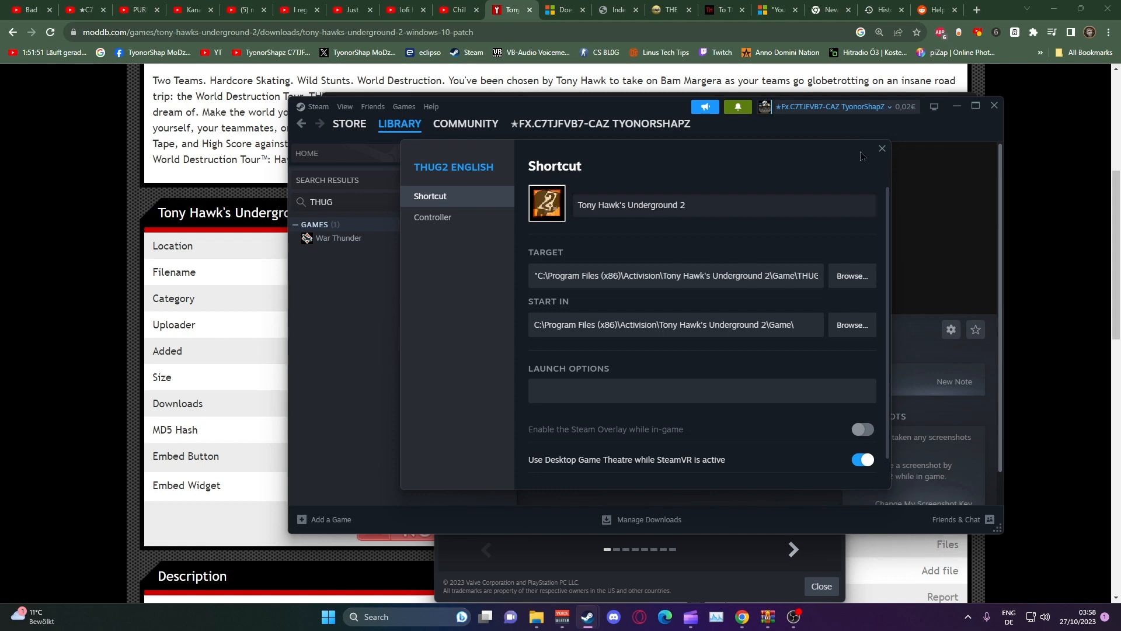
{"action": "left_click", "coordinate": [882, 149]}
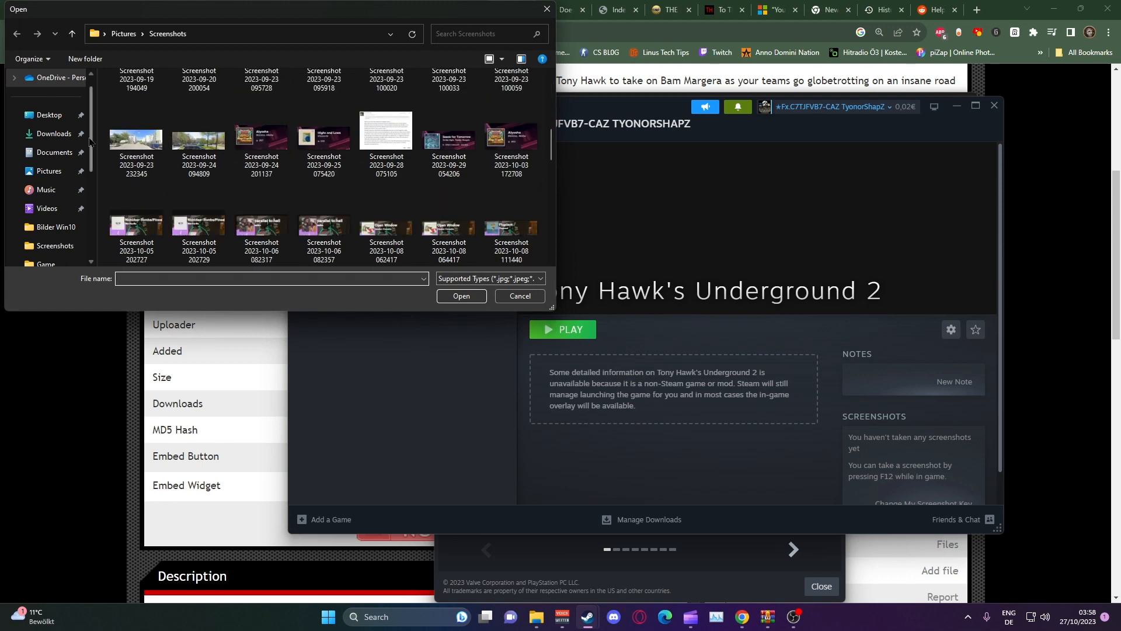
Set a custom background image for Tony Hawk's Underground 2 and add it to Favorites.
{"action": "left_click", "coordinate": [54, 134]}
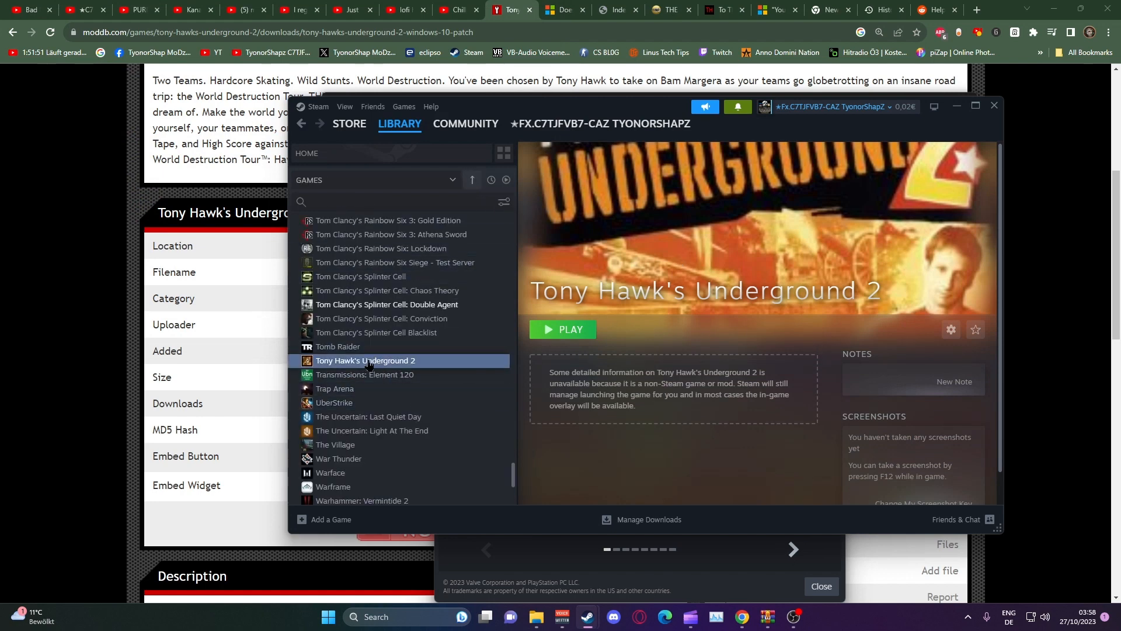
{"action": "right_click", "coordinate": [366, 359]}
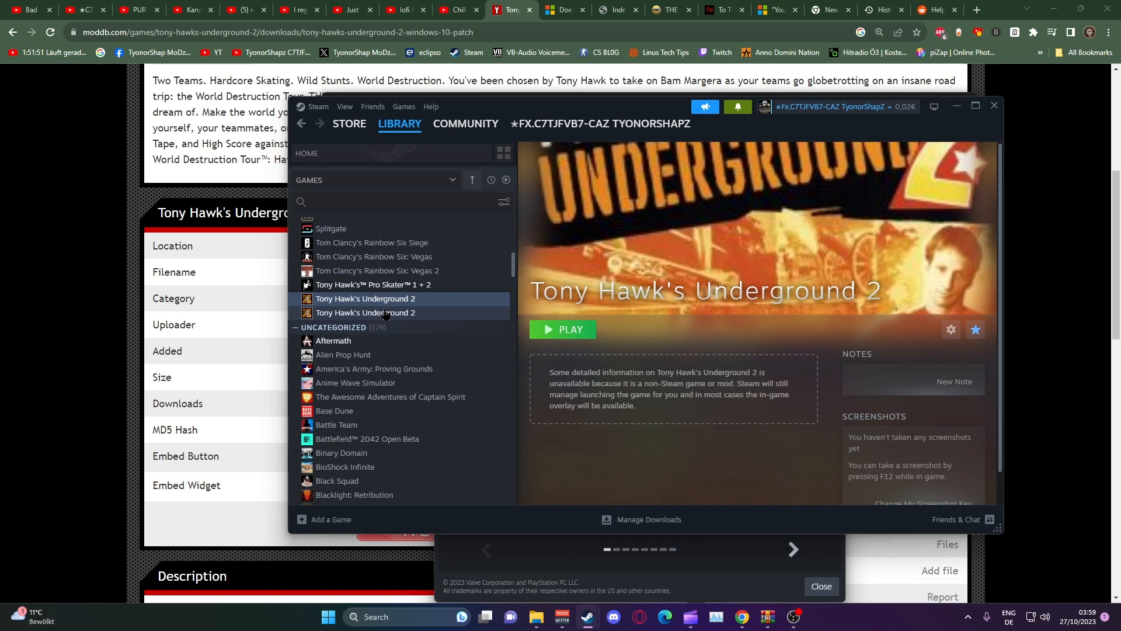
{"action": "left_click", "coordinate": [365, 312]}
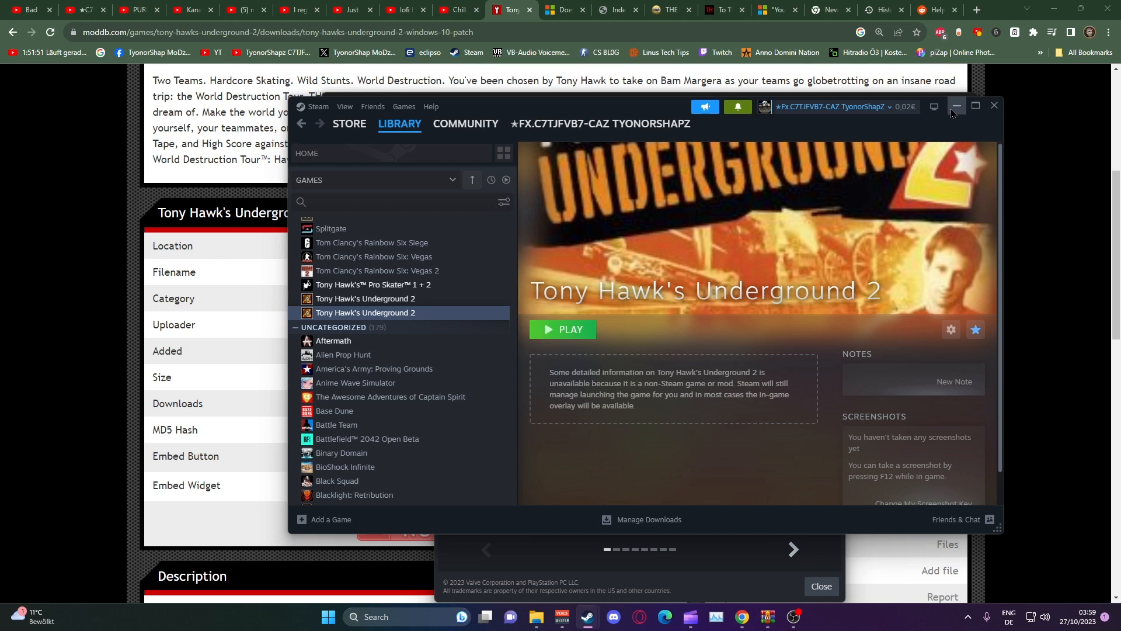
{"action": "mouse_move", "coordinate": [851, 180]}
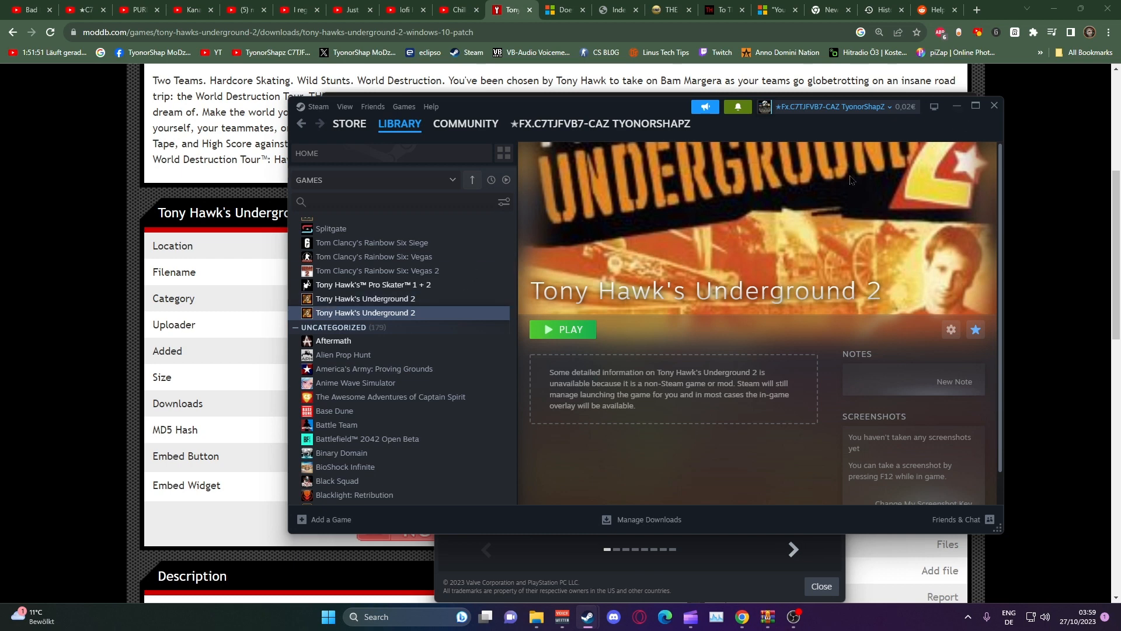